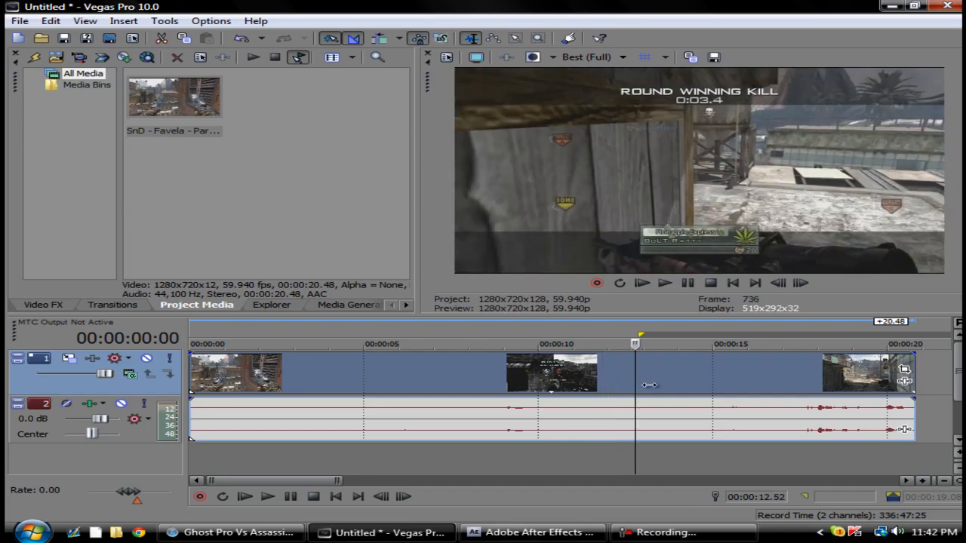
# - Scrub to the kill, split the clip there and delete the unwanted later footage
pyautogui.moveTo(637, 385); pyautogui.dragTo(695, 389)
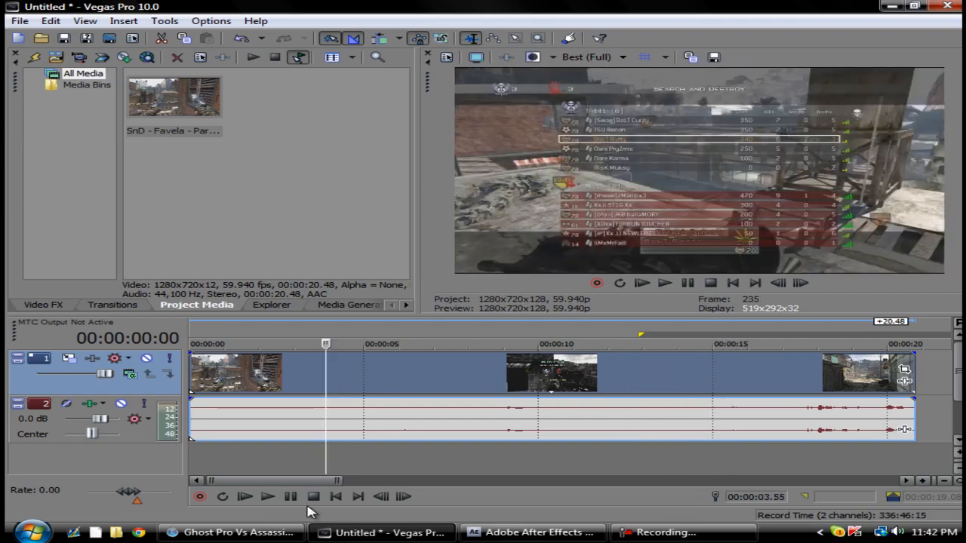
pyautogui.click(265, 495)
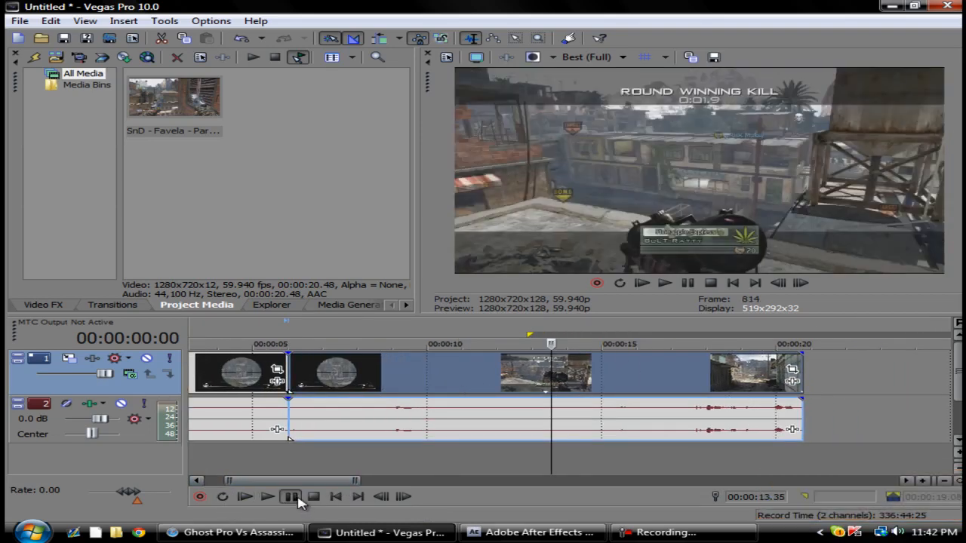
pyautogui.click(265, 498)
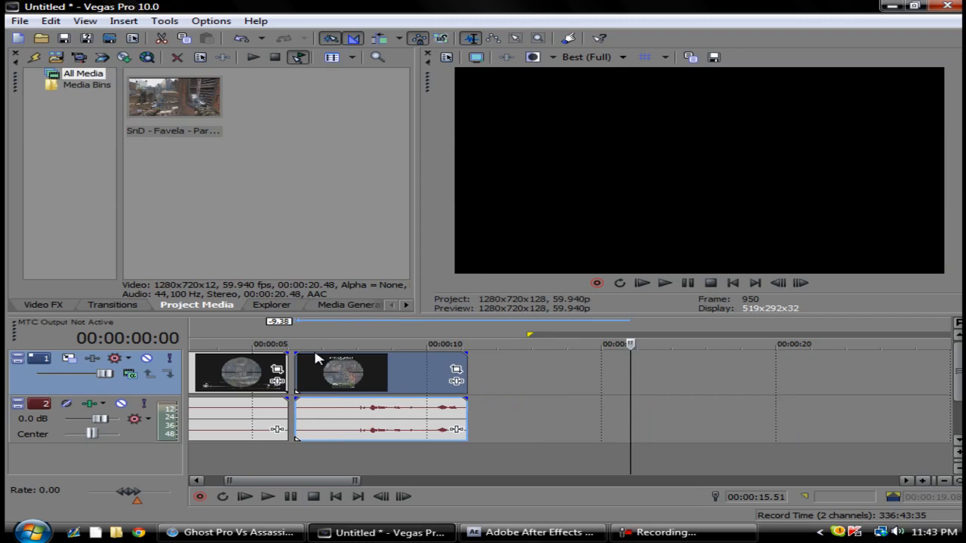
pyautogui.click(264, 497)
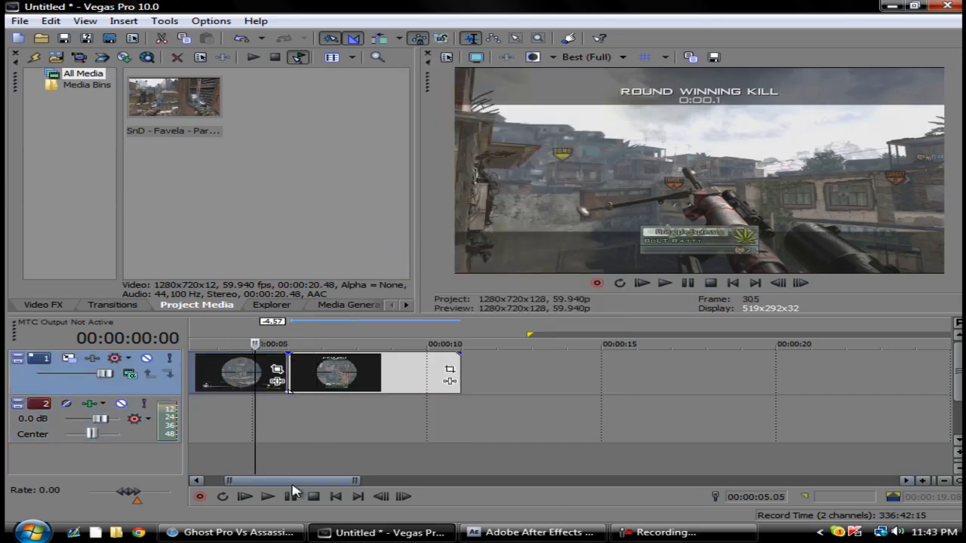
# - Play the trimmed clip around the round-winning kill and replay the marked stretch
pyautogui.click(266, 496)
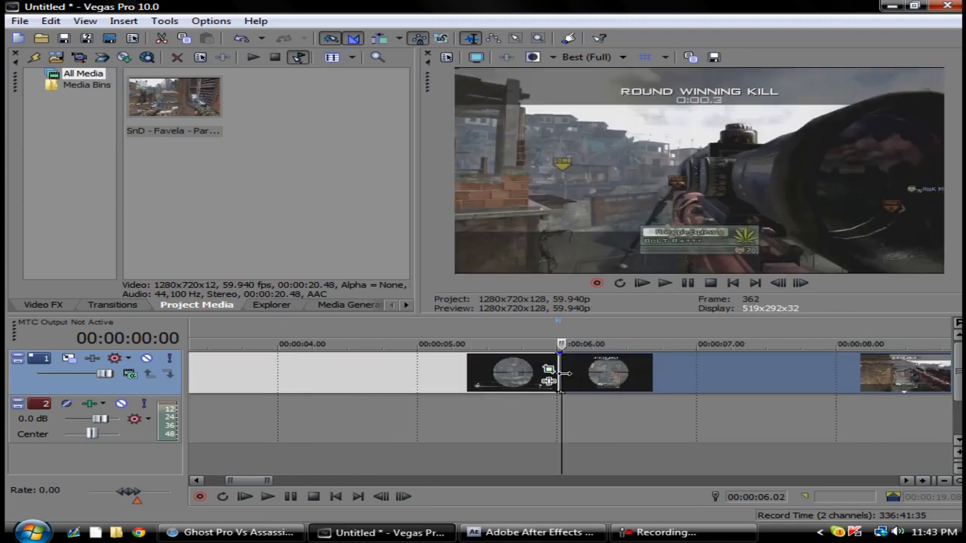
pyautogui.moveTo(566, 374); pyautogui.dragTo(555, 374)
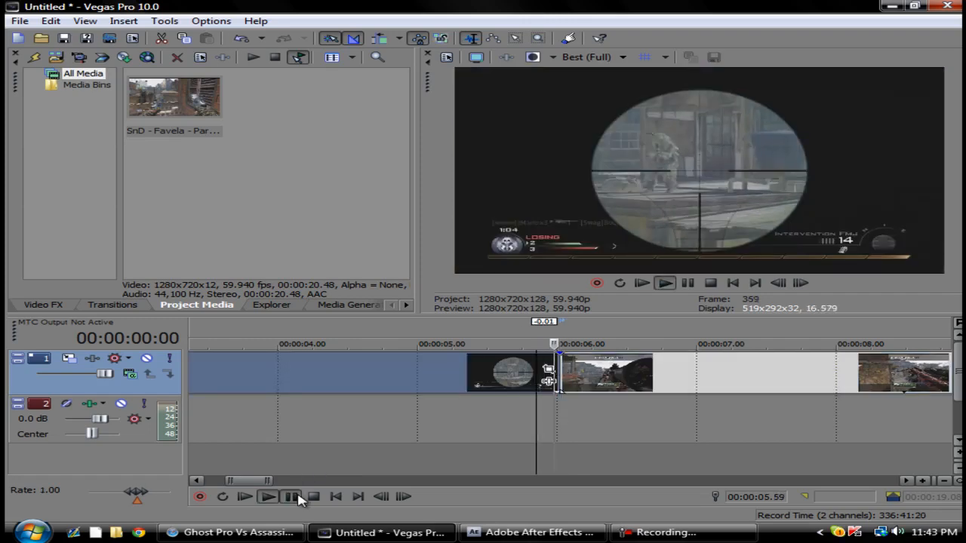
pyautogui.click(284, 498)
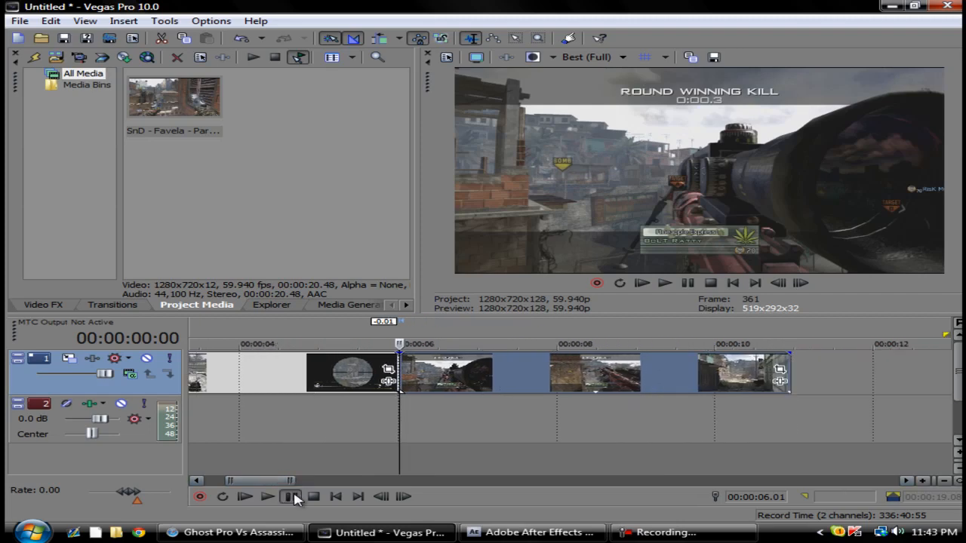
pyautogui.click(266, 495)
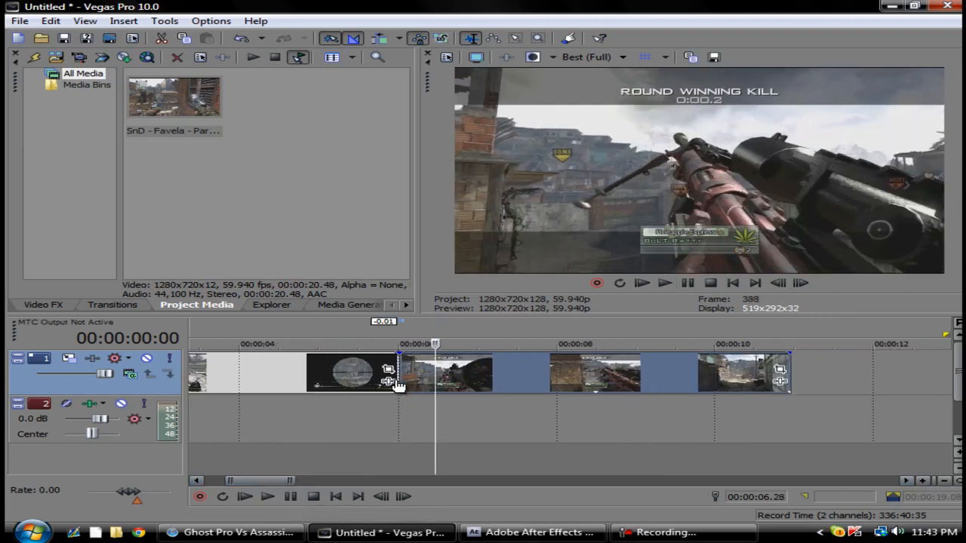
pyautogui.click(268, 498)
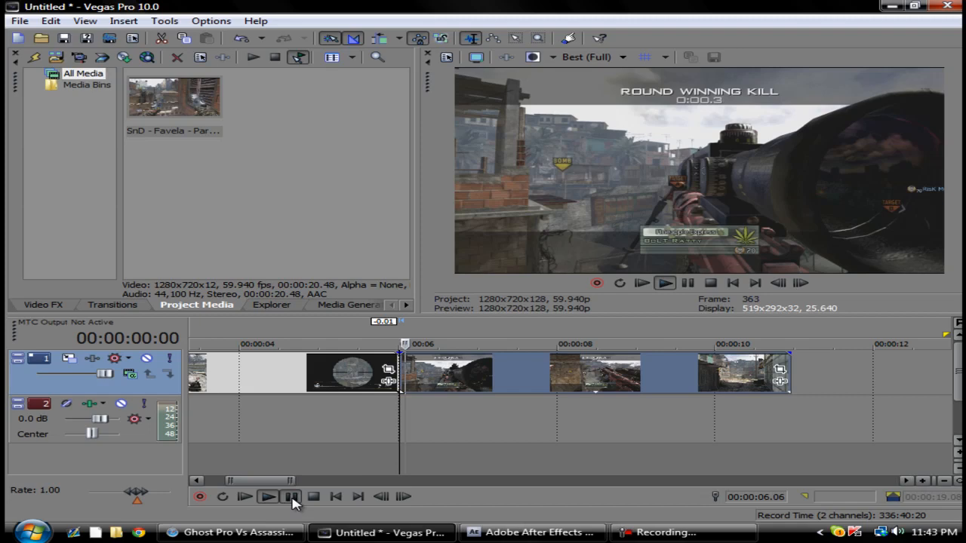
pyautogui.click(290, 497)
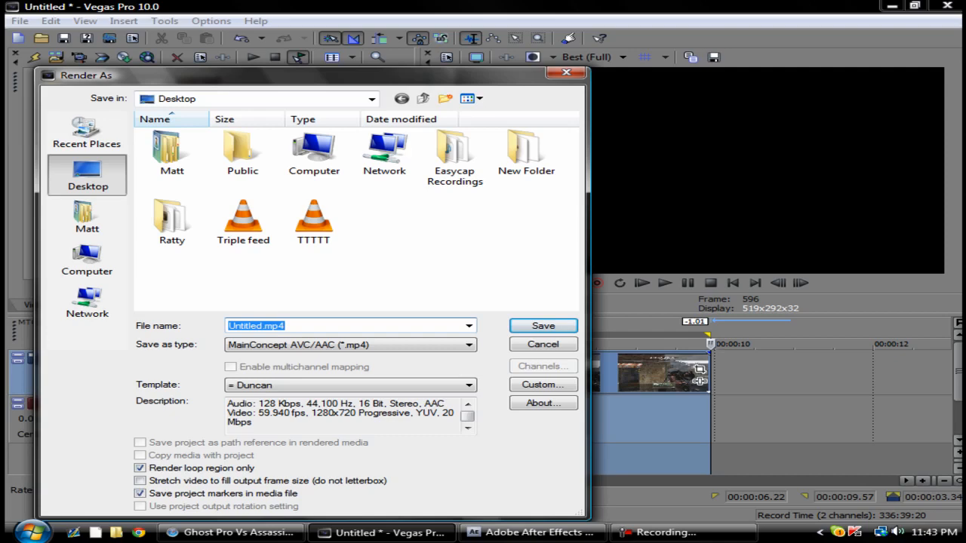
# - Render to QuickTime 7 (*.mov) as Testttt.mov
pyautogui.click(468, 344)
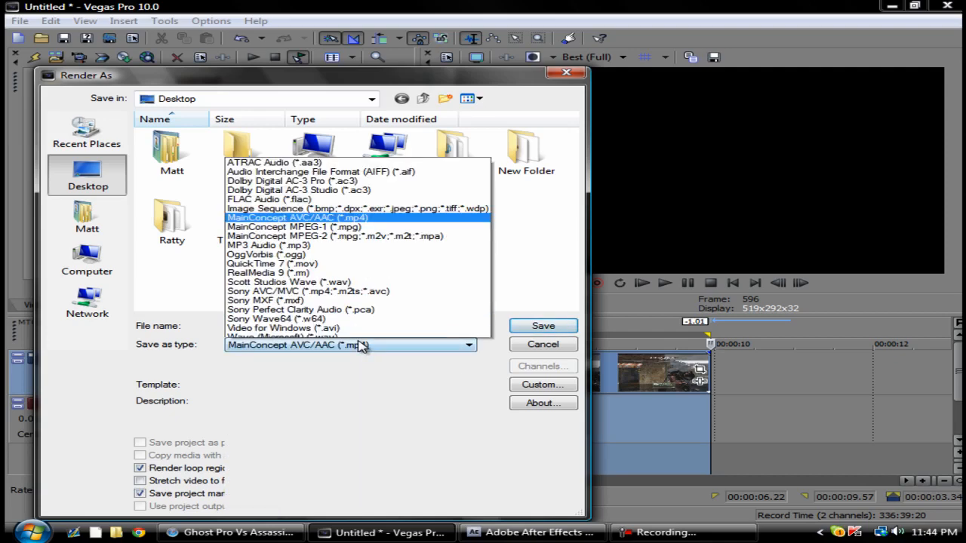
pyautogui.click(268, 263)
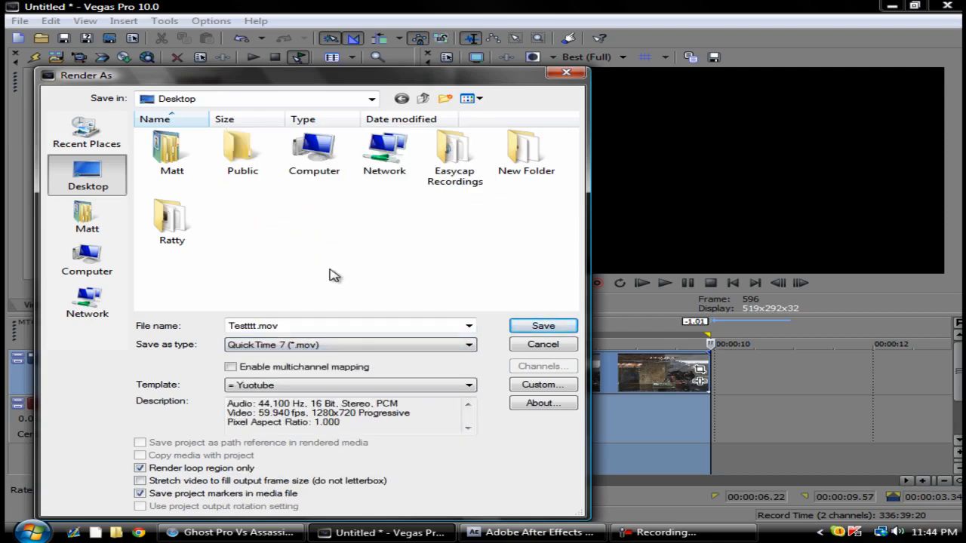
pyautogui.click(543, 325)
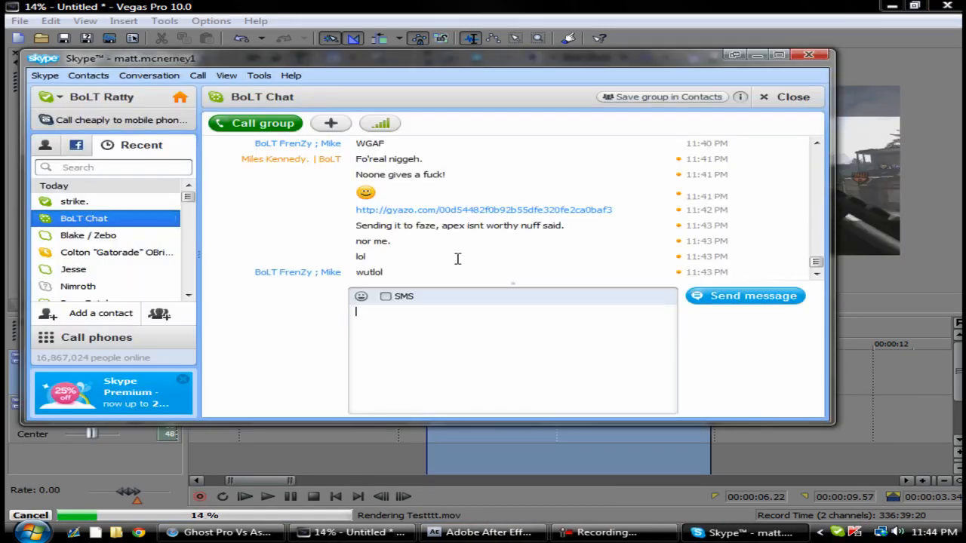
pyautogui.moveTo(667, 469)
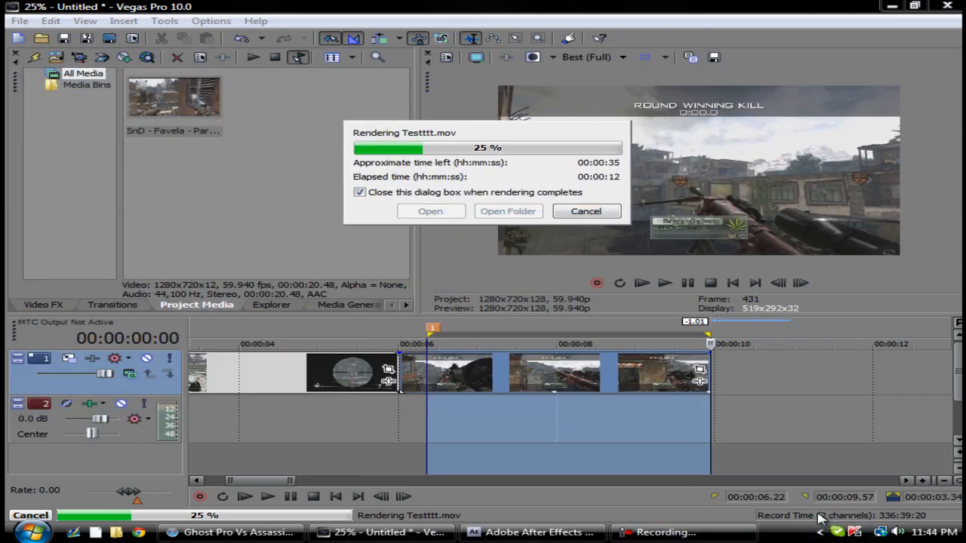
pyautogui.moveTo(278, 446)
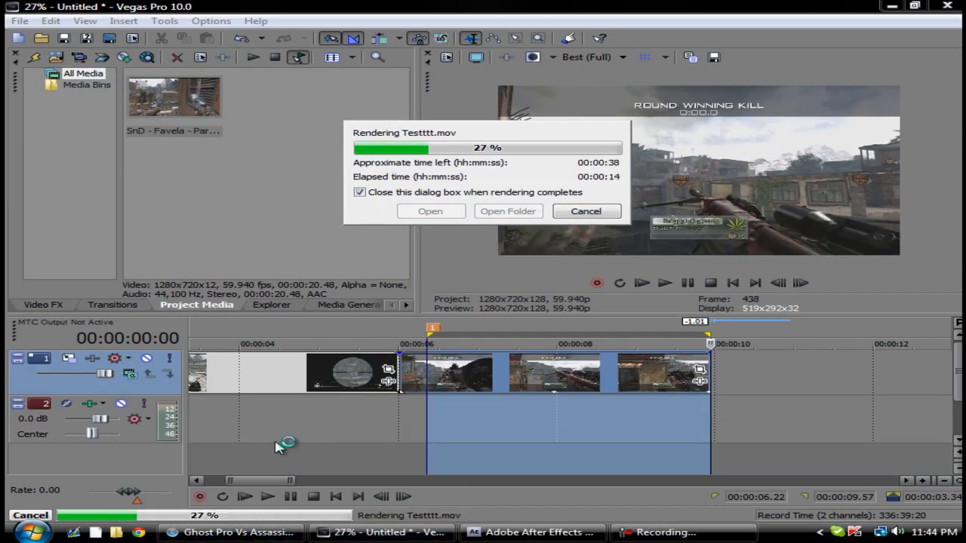
pyautogui.moveTo(272, 471)
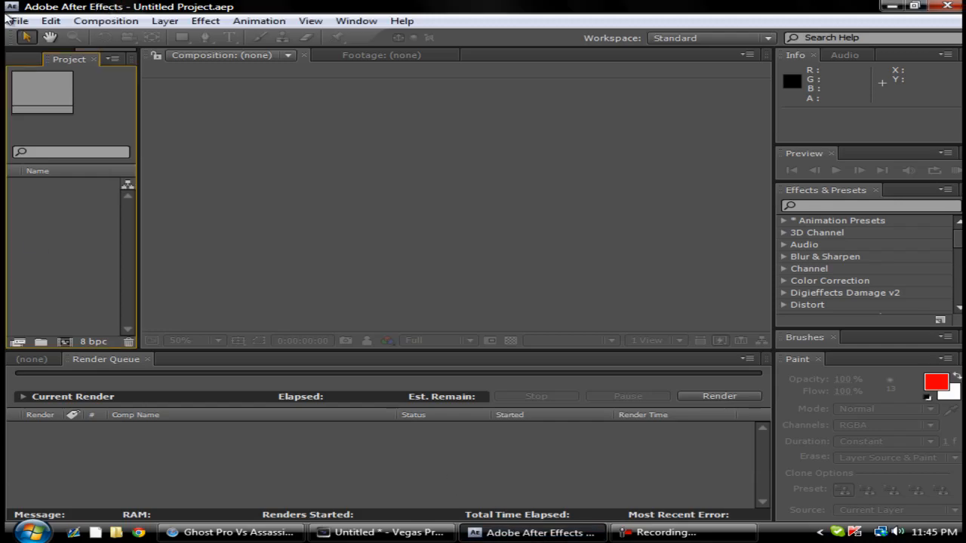
# - Import the rendered Testttt movie via File > Import > File
pyautogui.click(24, 19)
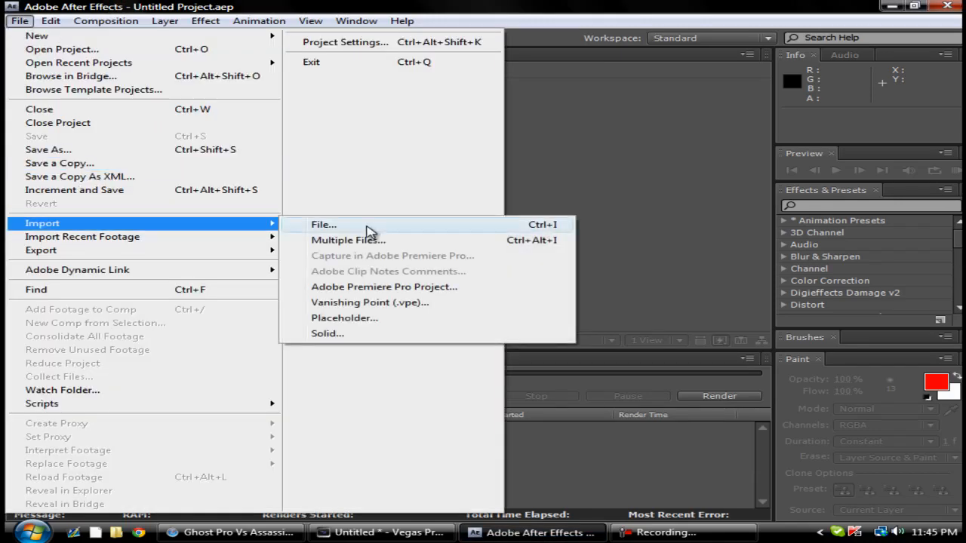
pyautogui.click(323, 224)
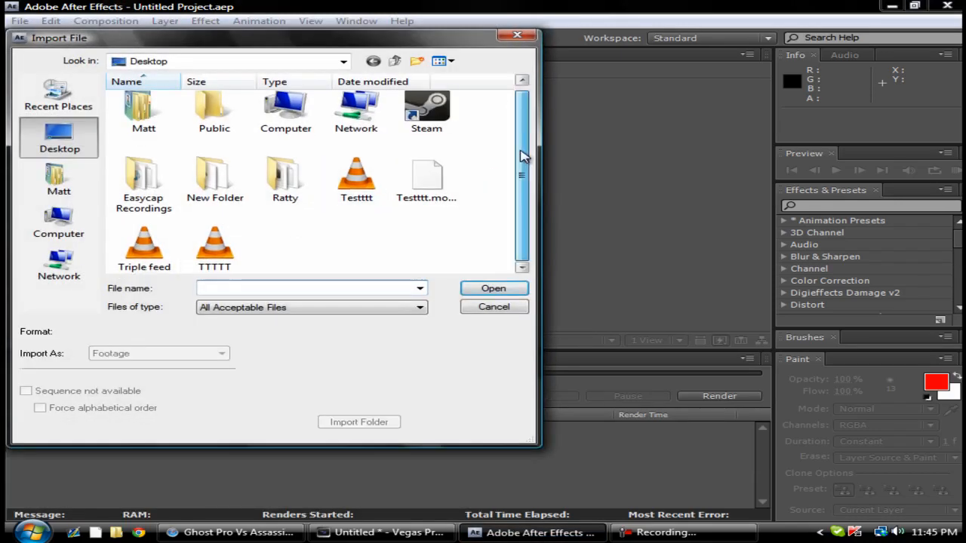
pyautogui.click(356, 178)
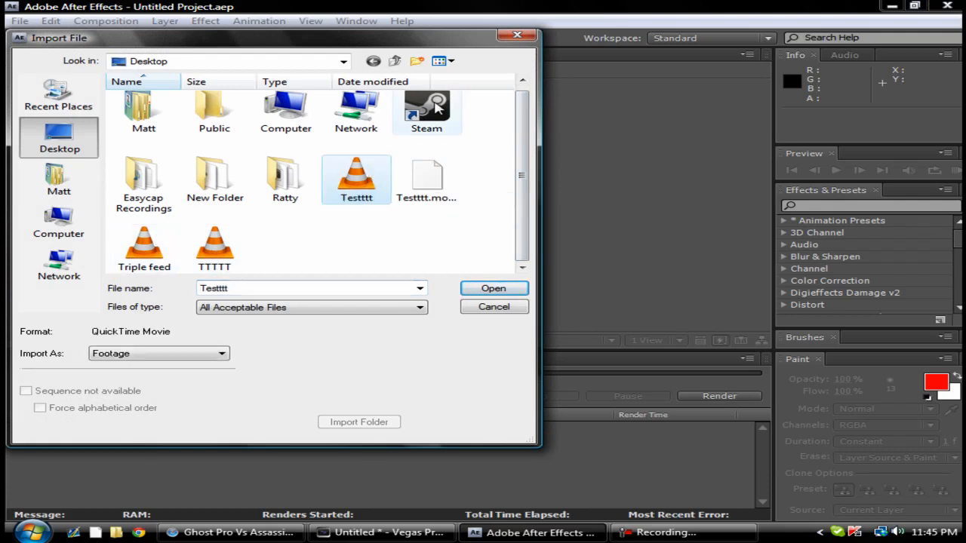
pyautogui.click(493, 288)
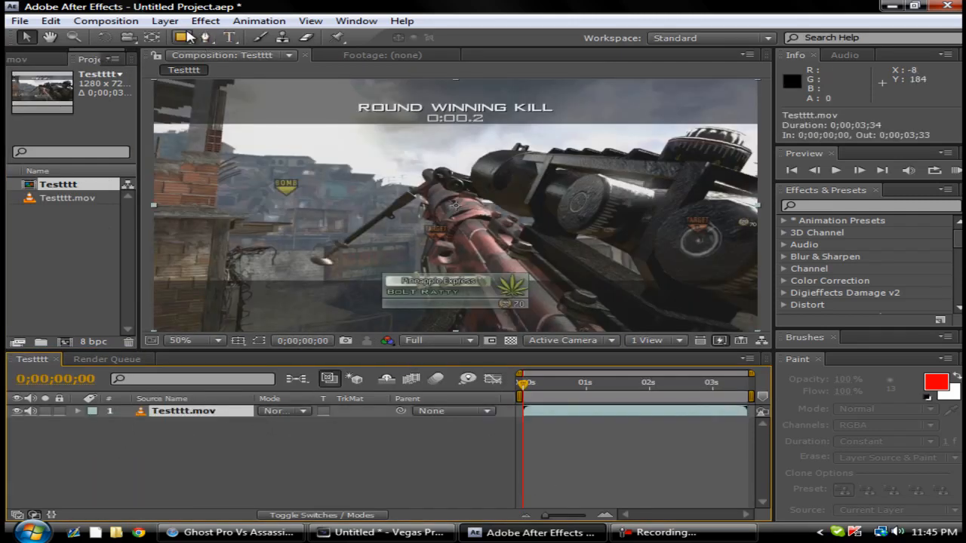
# - Apply Twixtor 4.5 to Testttt.mov and set Speed % to 1
pyautogui.write('twixtor')
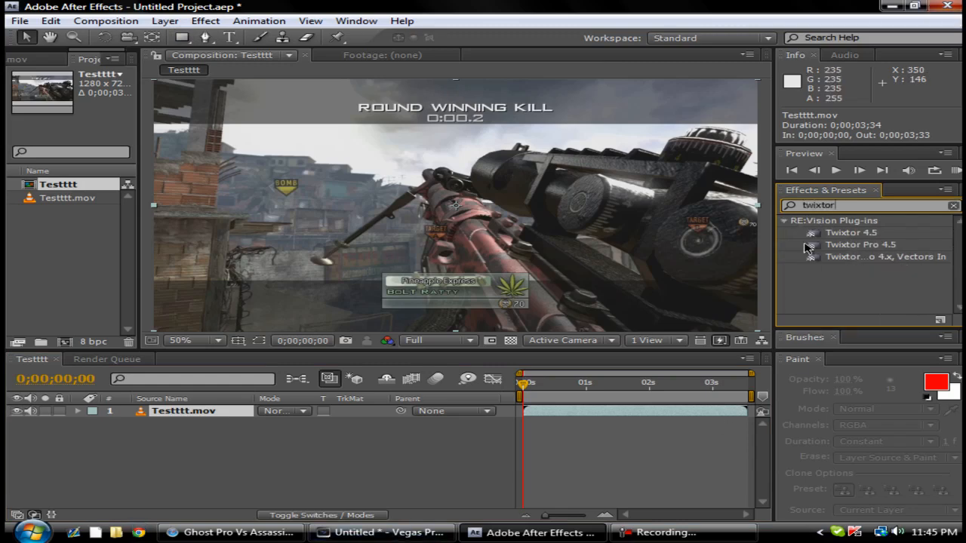
pyautogui.doubleClick(849, 232)
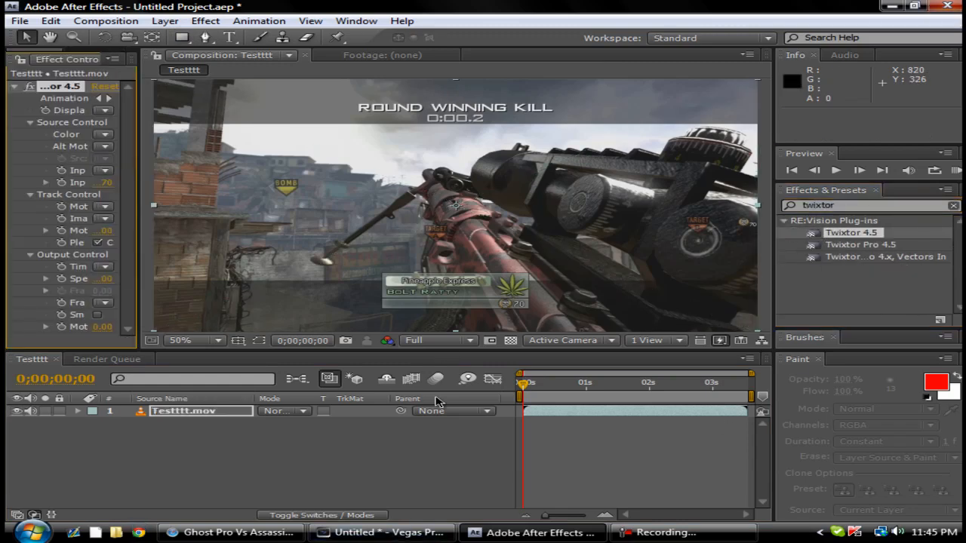
pyautogui.moveTo(139, 160)
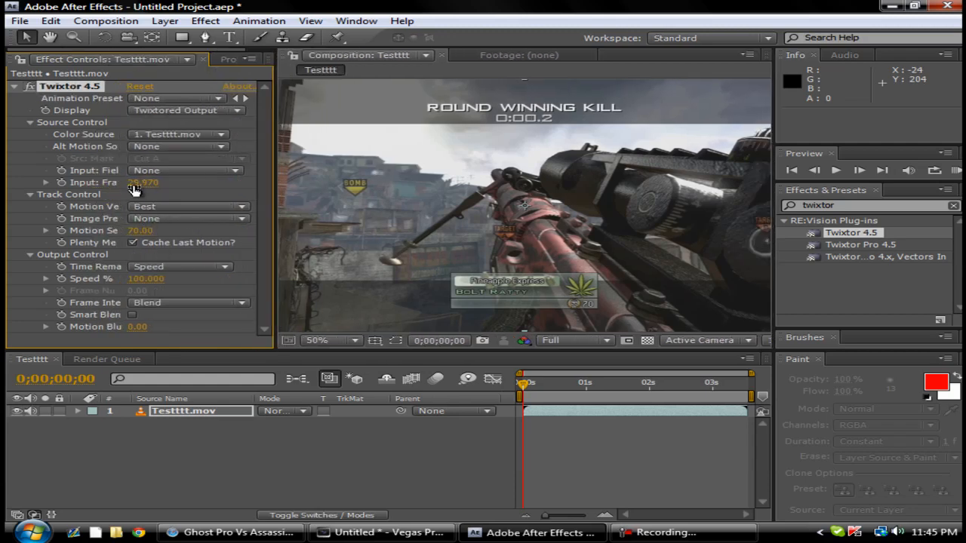
pyautogui.click(145, 183)
pyautogui.write('59.940')
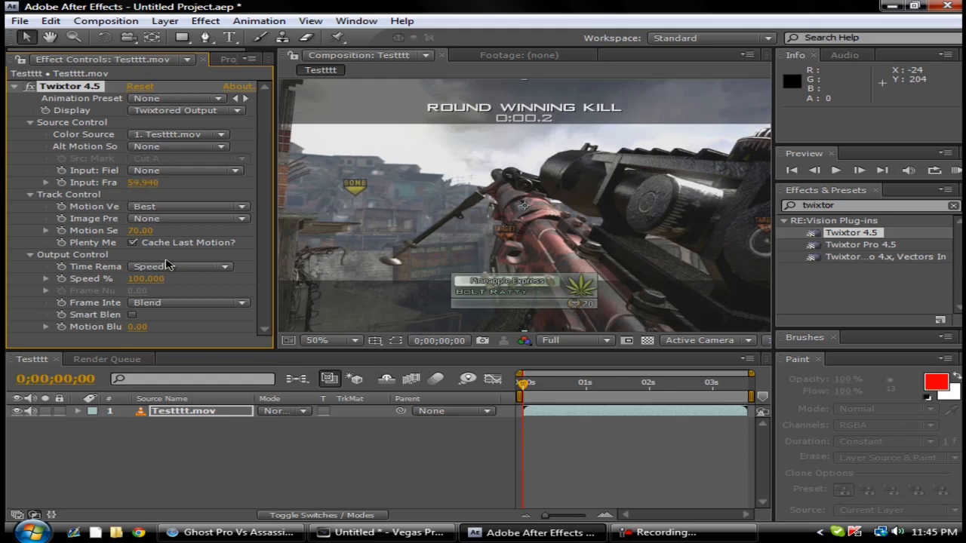
pyautogui.click(144, 277)
pyautogui.write('1.000')
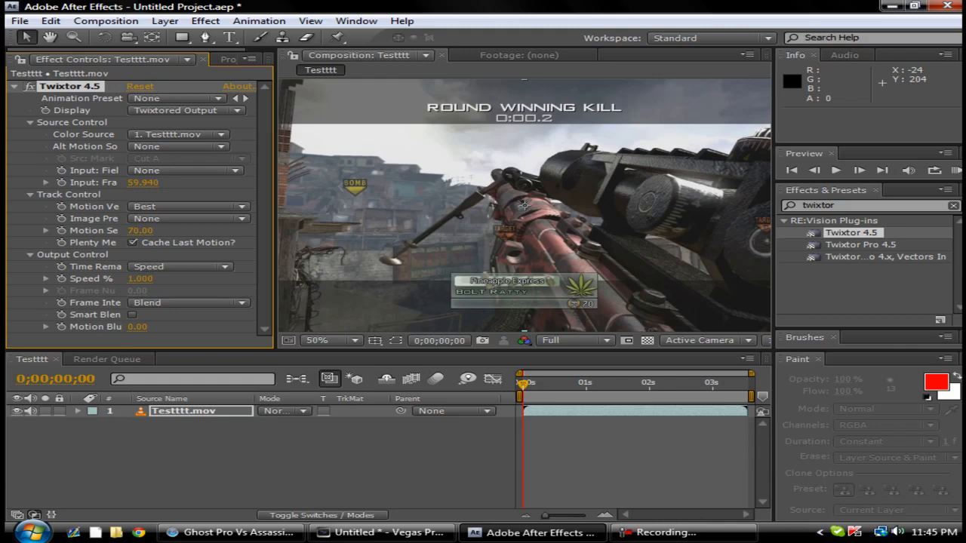
pyautogui.moveTo(529, 386)
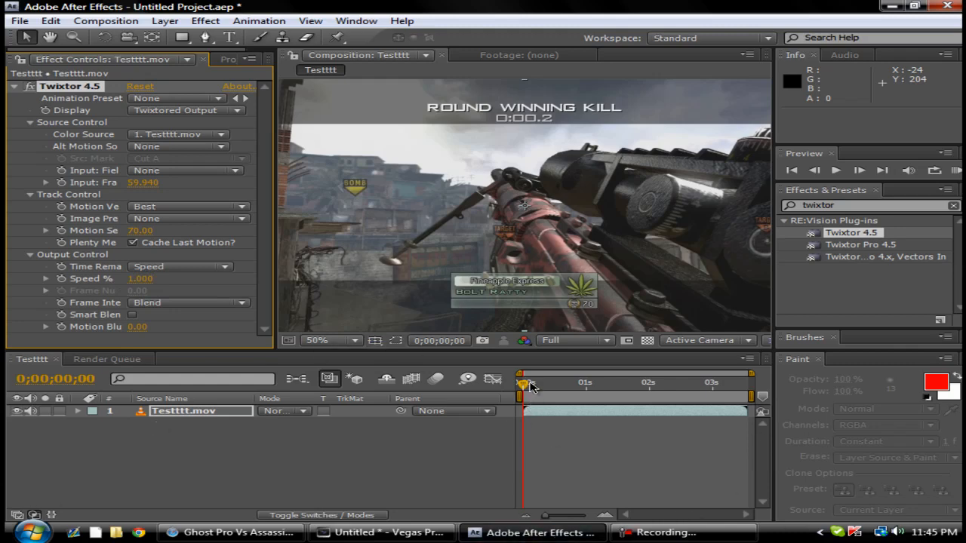
# - Preview the slowed clip later on the timeline at an enlarged then normal zoom
pyautogui.moveTo(522, 383); pyautogui.dragTo(626, 383)
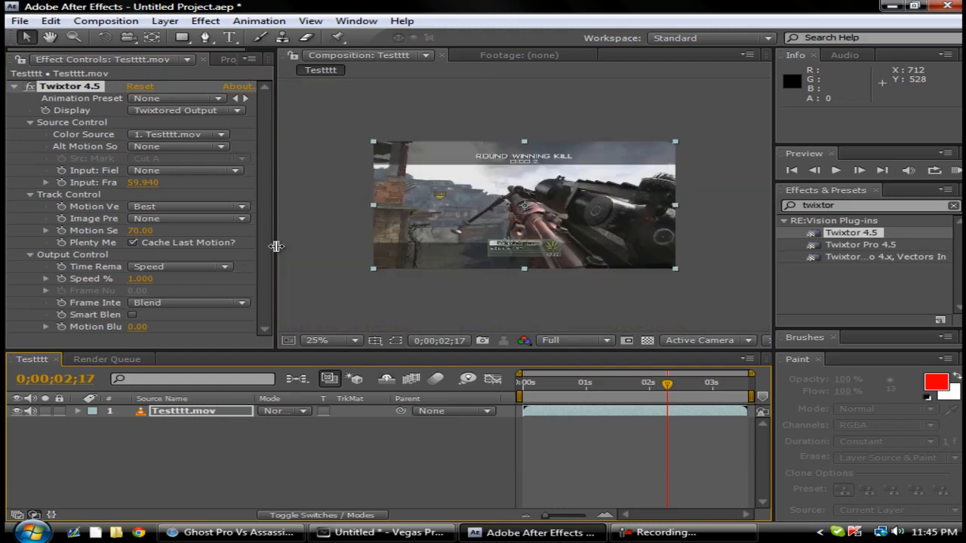
pyautogui.click(335, 341)
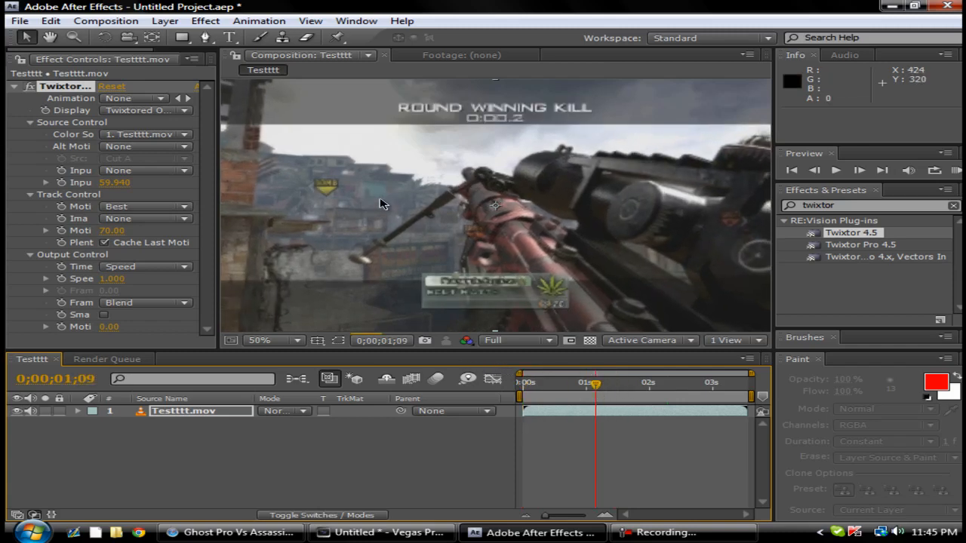
pyautogui.click(289, 341)
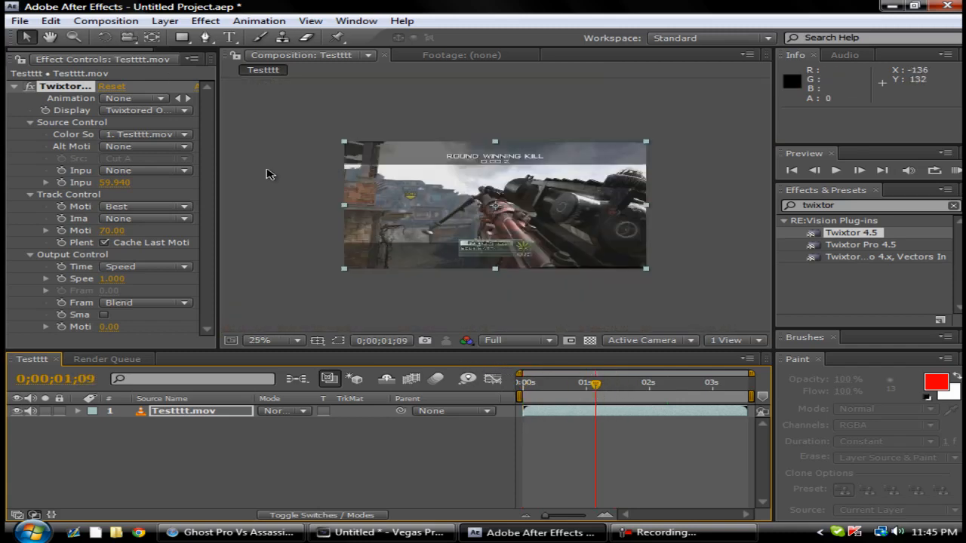
pyautogui.click(296, 341)
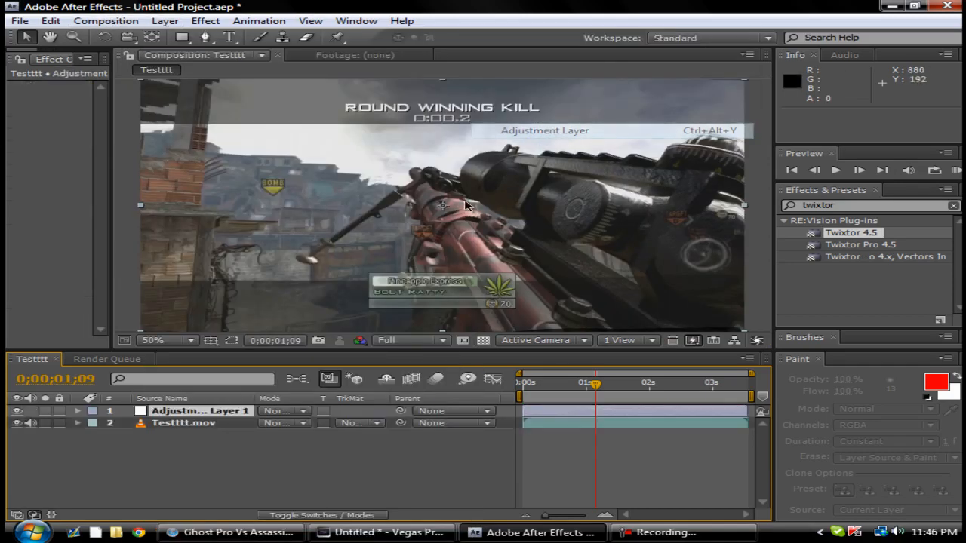
pyautogui.moveTo(202, 39)
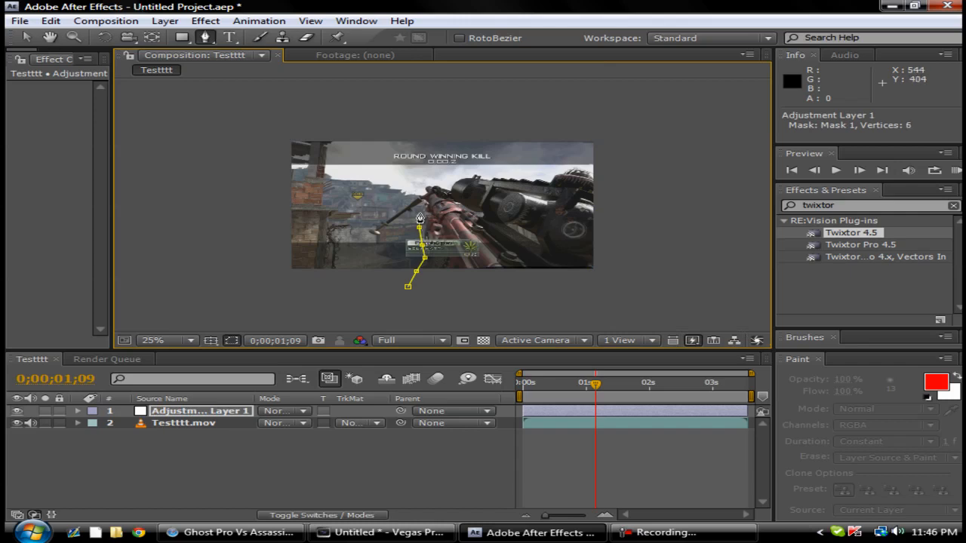
# - Trace the mask outline around the gun and expose Adjustment Layer 1's mask settings
pyautogui.click(374, 245)
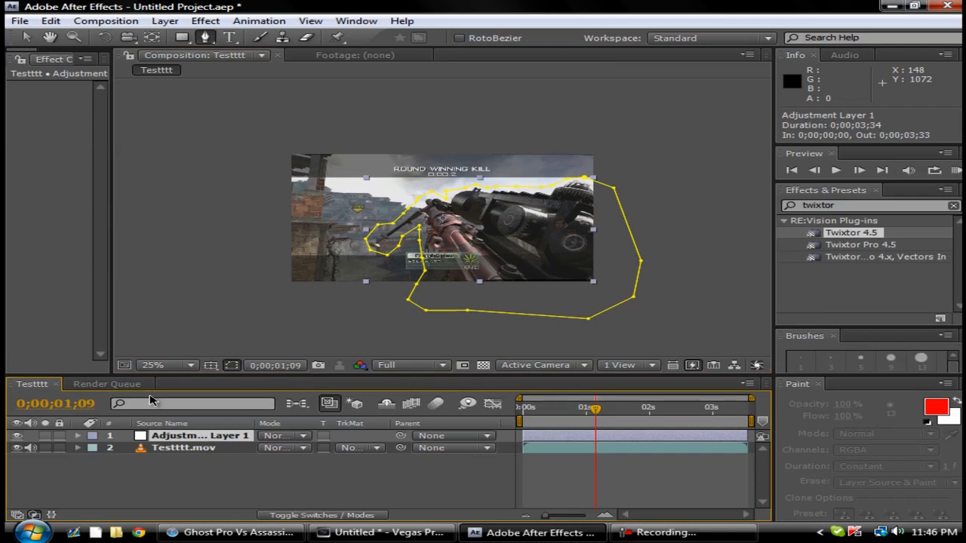
pyautogui.click(97, 436)
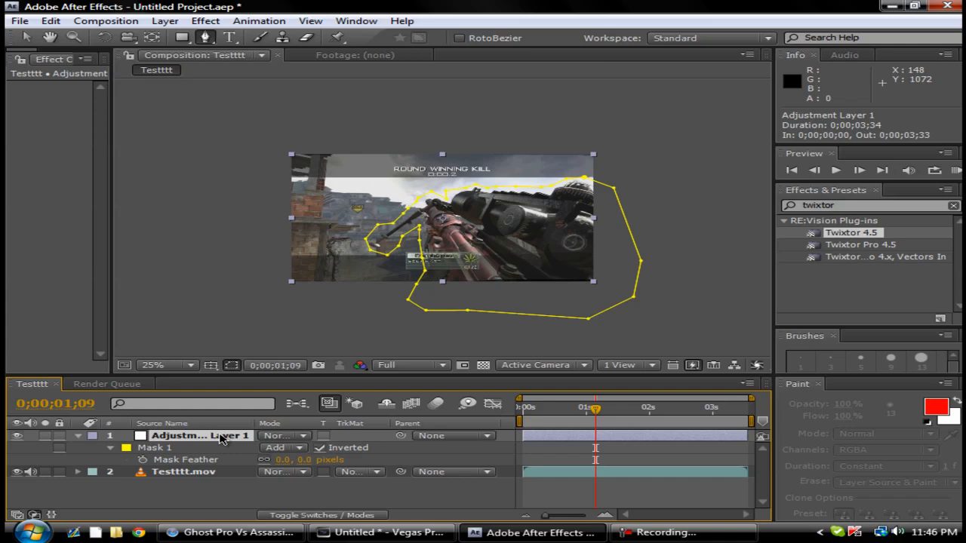
pyautogui.moveTo(255, 452)
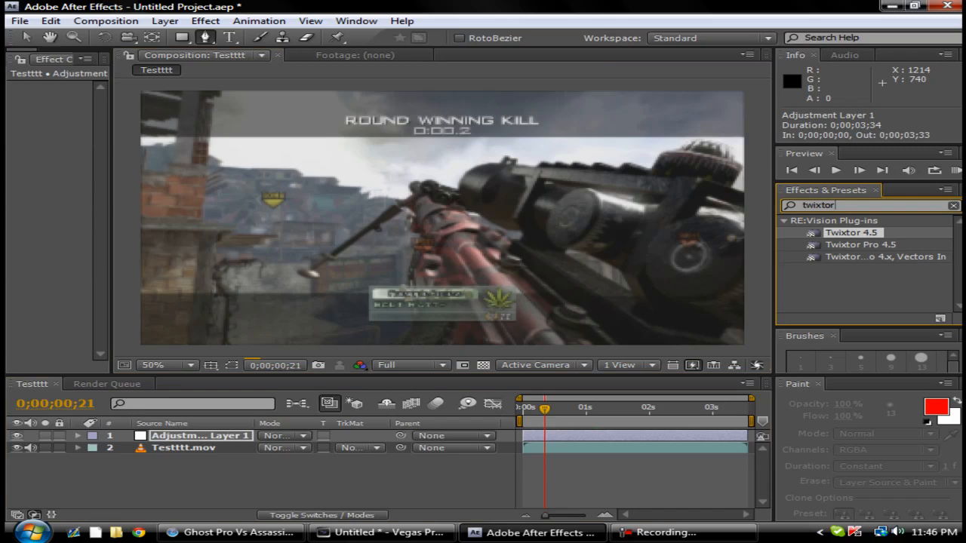
# - Apply Fast Blur to the masked adjustment layer
pyautogui.write('fast')
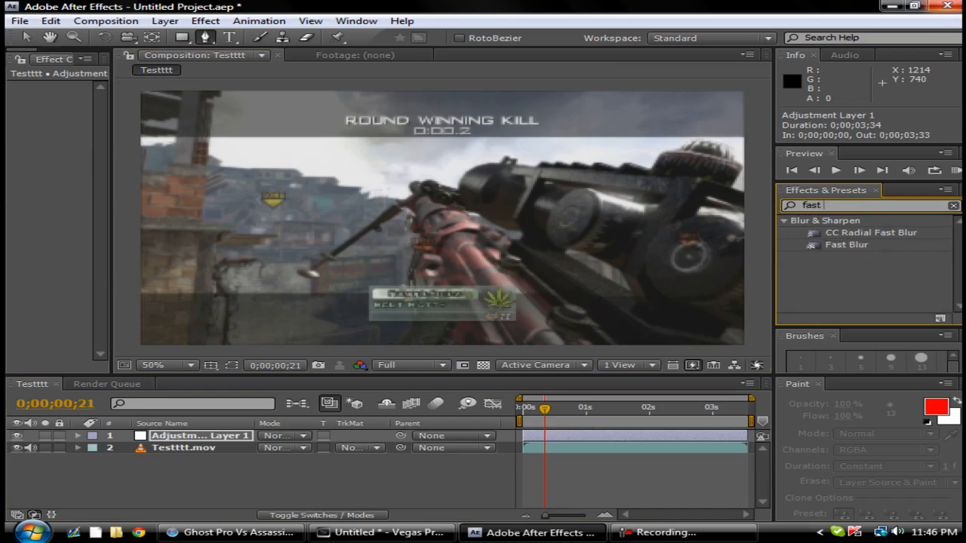
pyautogui.write('blur')
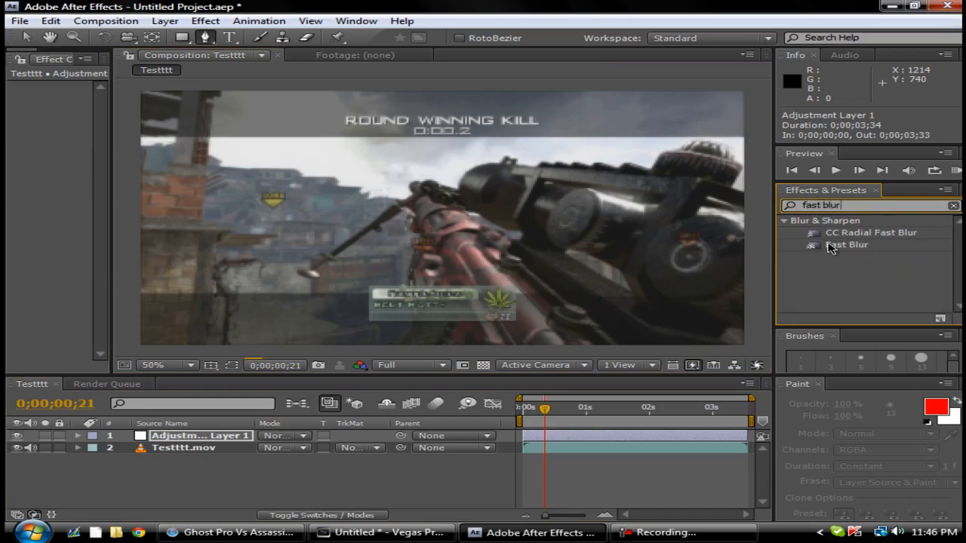
pyautogui.doubleClick(836, 248)
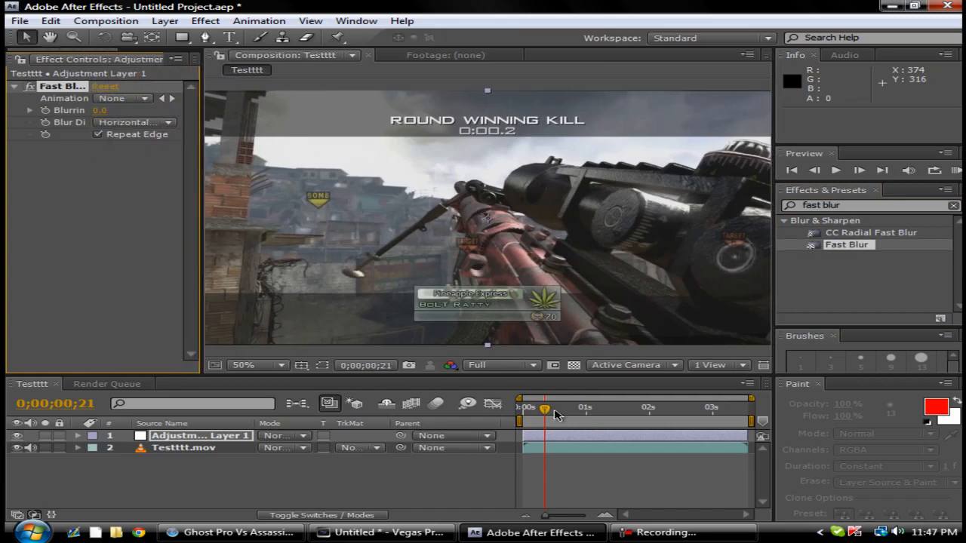
# - Keyframe Blurriness from the first frame to 1;28, then deselect the layer
pyautogui.click(522, 408)
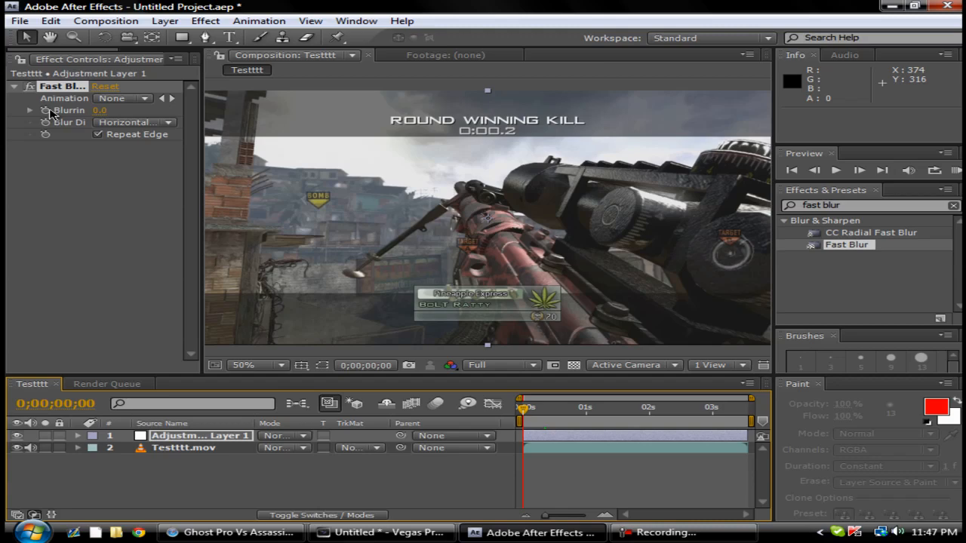
pyautogui.moveTo(431, 338)
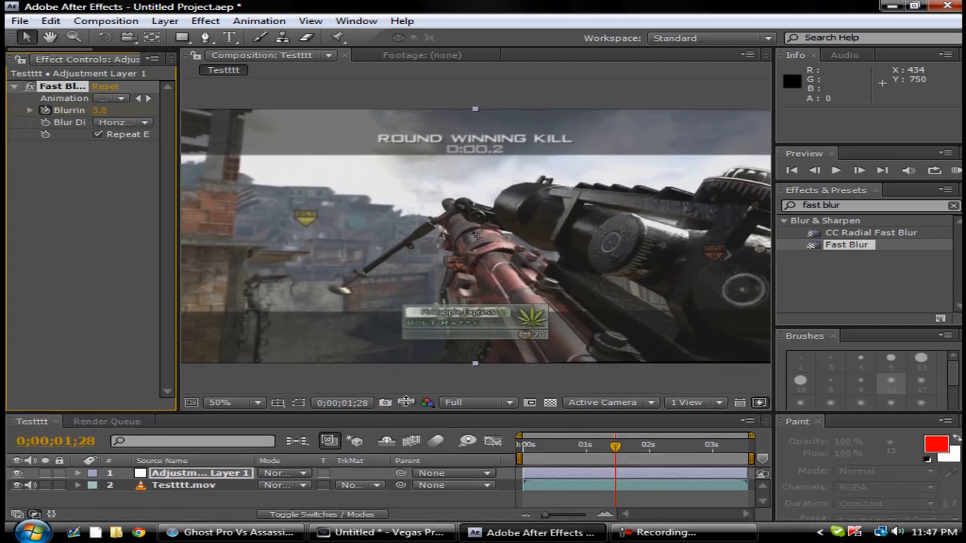
pyautogui.click(256, 401)
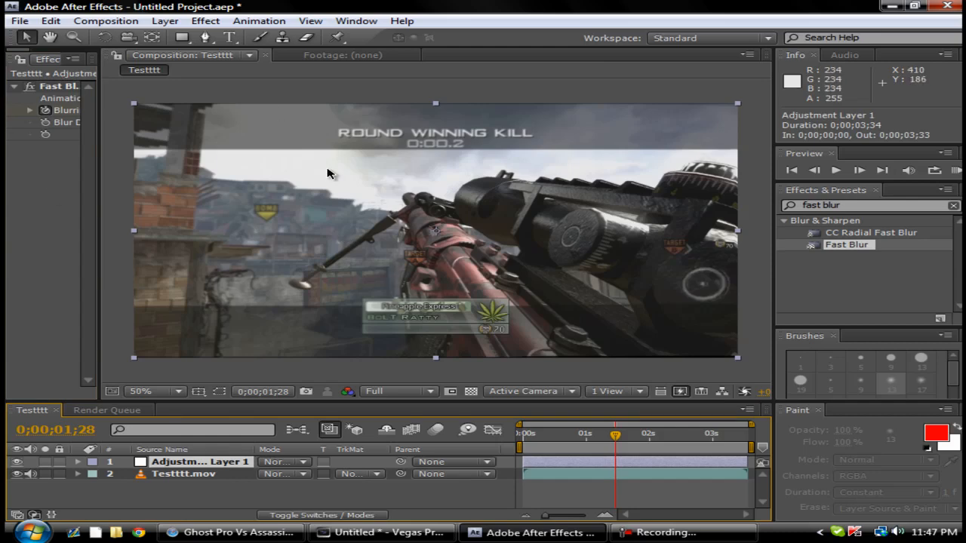
pyautogui.click(154, 21)
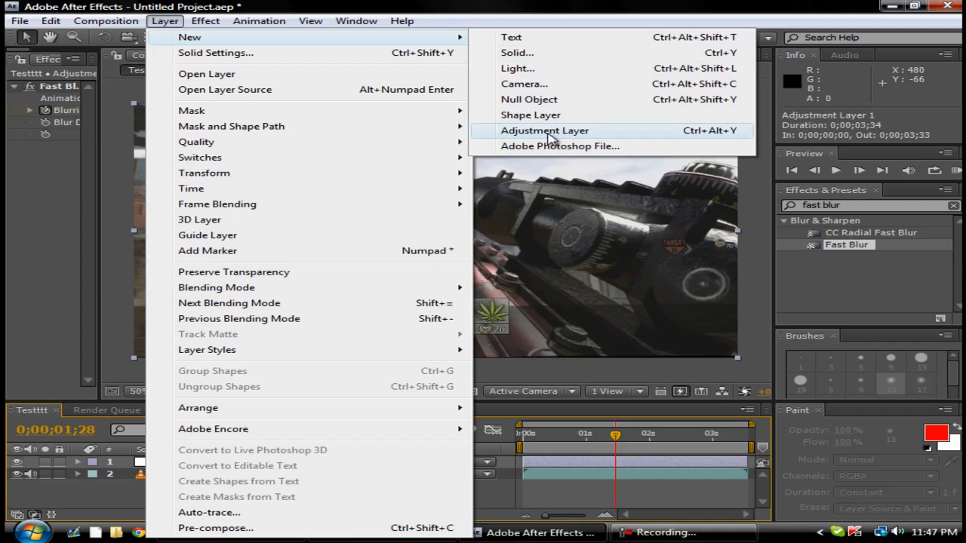
# - Add a second adjustment layer with Optical Flares and enter its Options editor
pyautogui.click(543, 129)
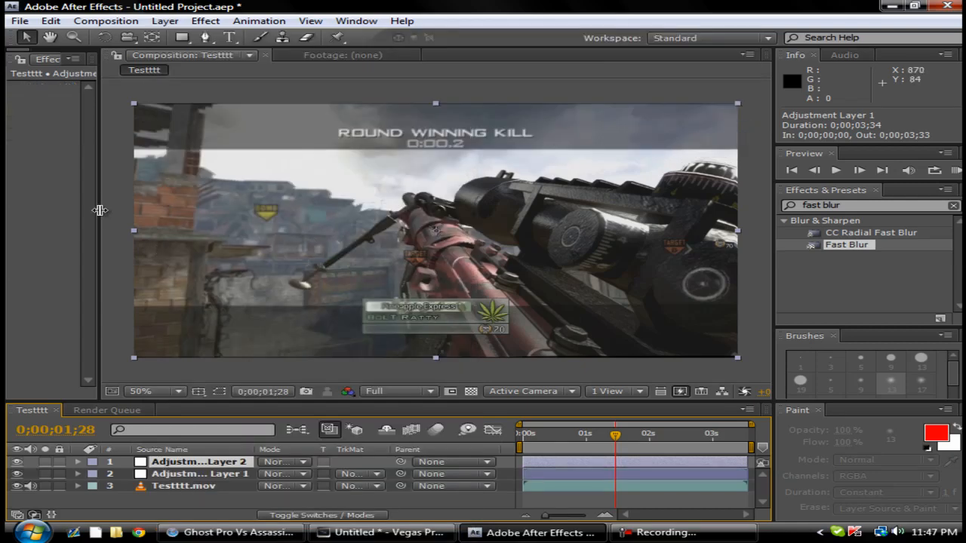
pyautogui.click(202, 22)
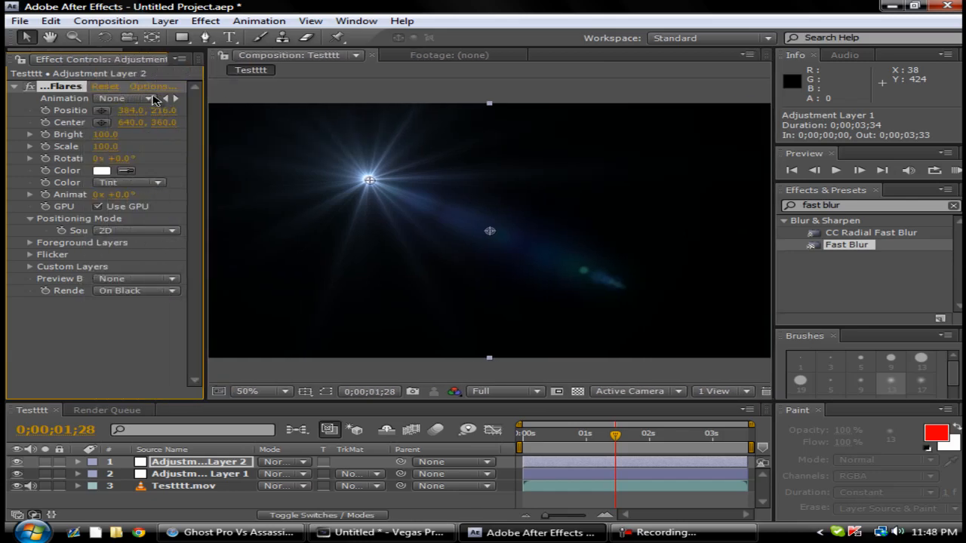
pyautogui.click(163, 88)
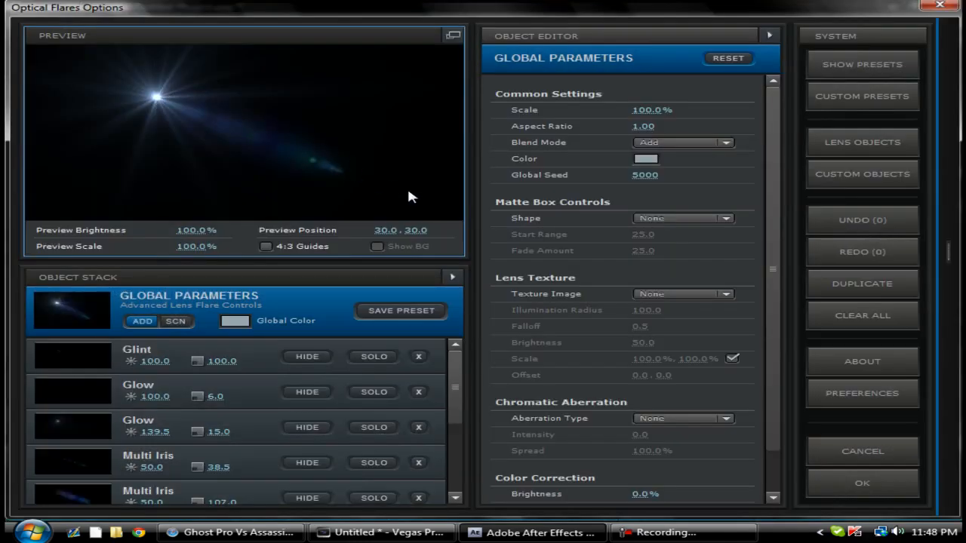
pyautogui.moveTo(819, 100)
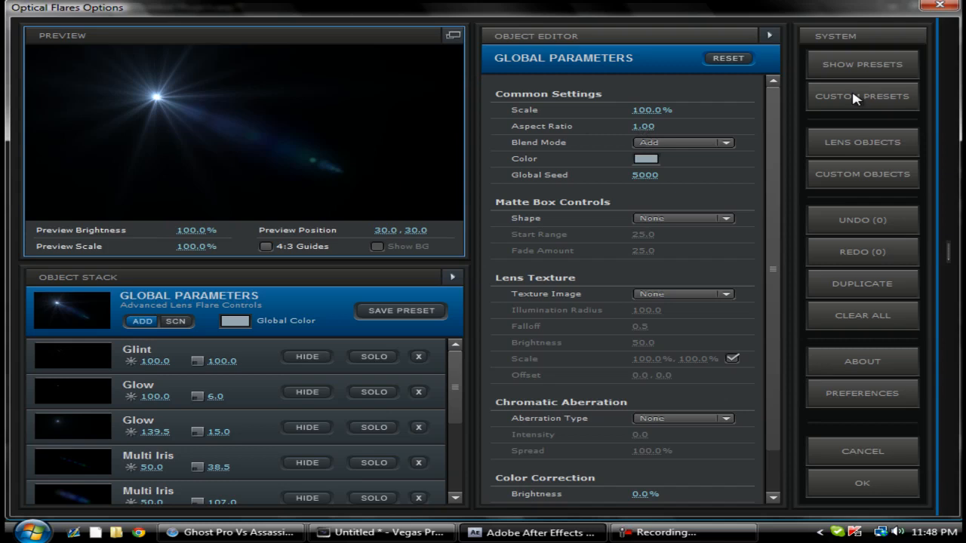
# - Browse the Custom Presets thumbnails and load a flare preset
pyautogui.click(861, 97)
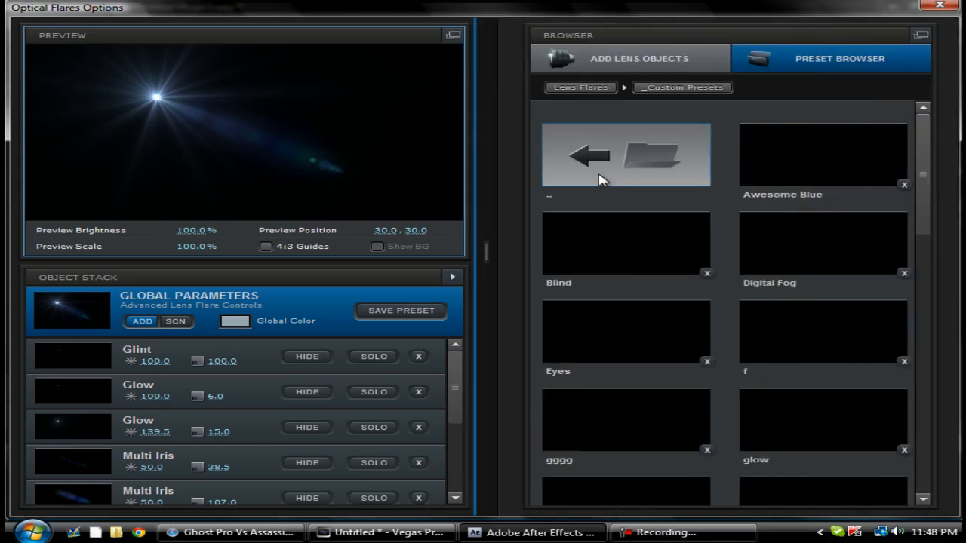
pyautogui.moveTo(926, 143)
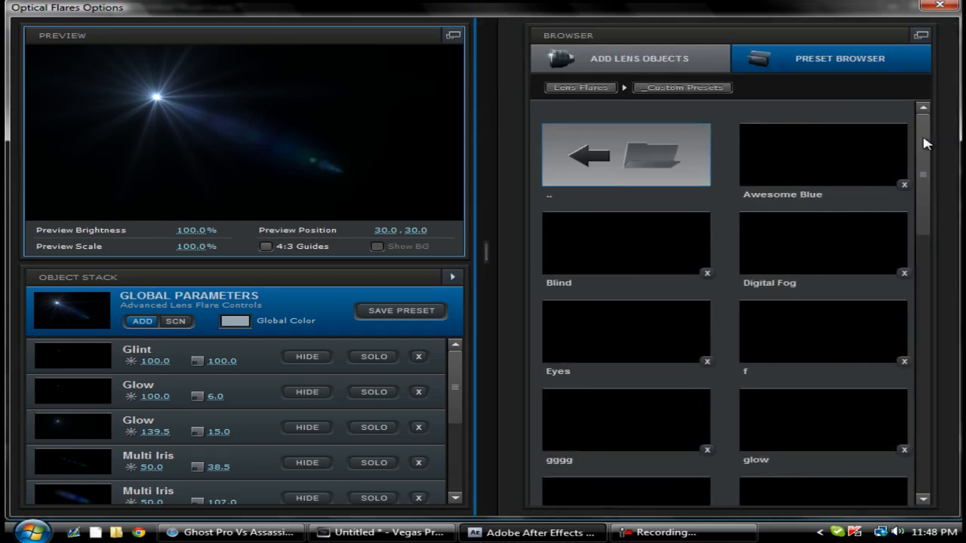
pyautogui.scroll(-3)
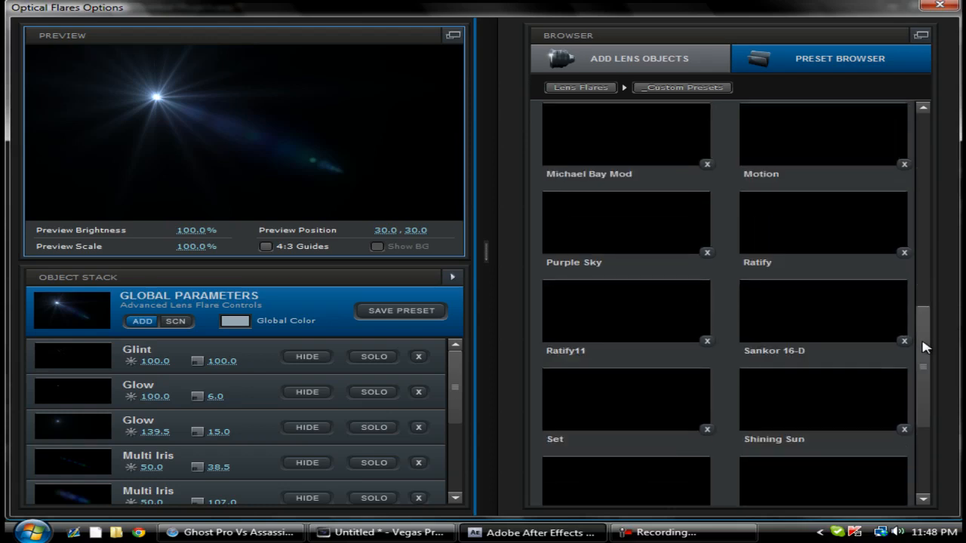
pyautogui.scroll(-3)
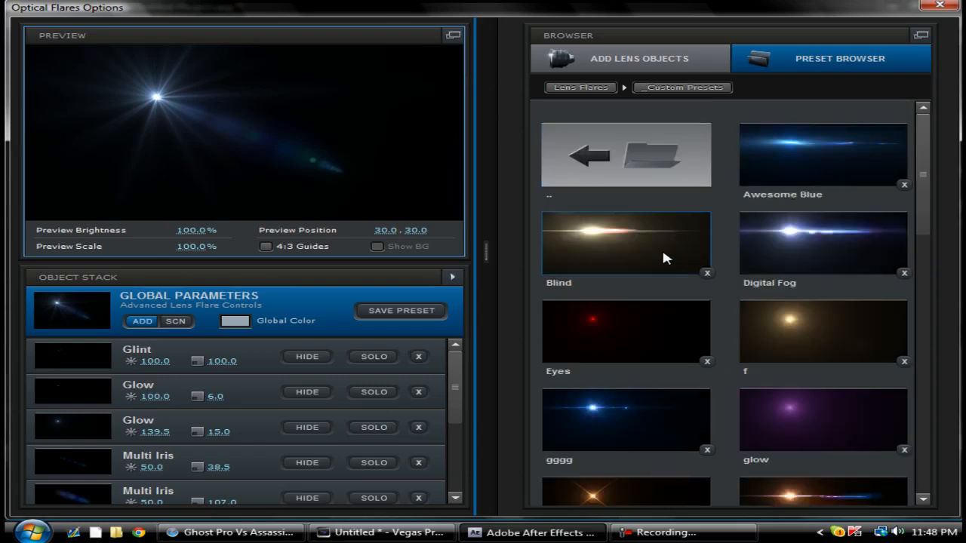
pyautogui.scroll(-3)
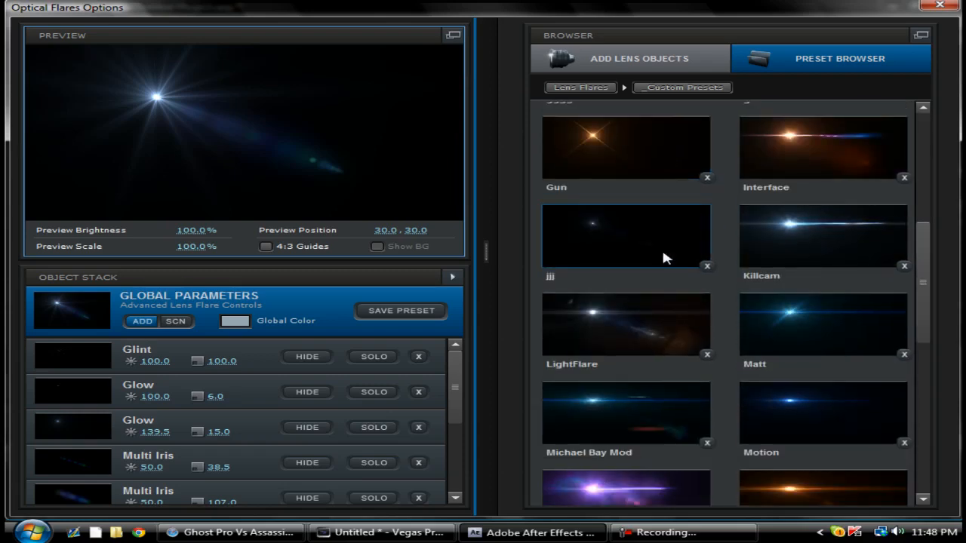
pyautogui.click(581, 86)
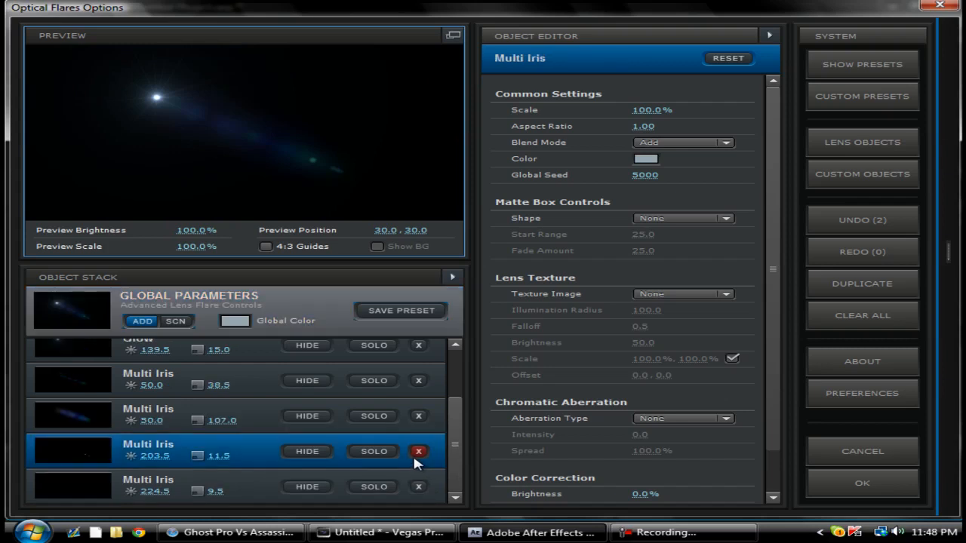
# - Clear the Multi Iris and other elements, keeping Streak and adding a Glow element
pyautogui.click(419, 451)
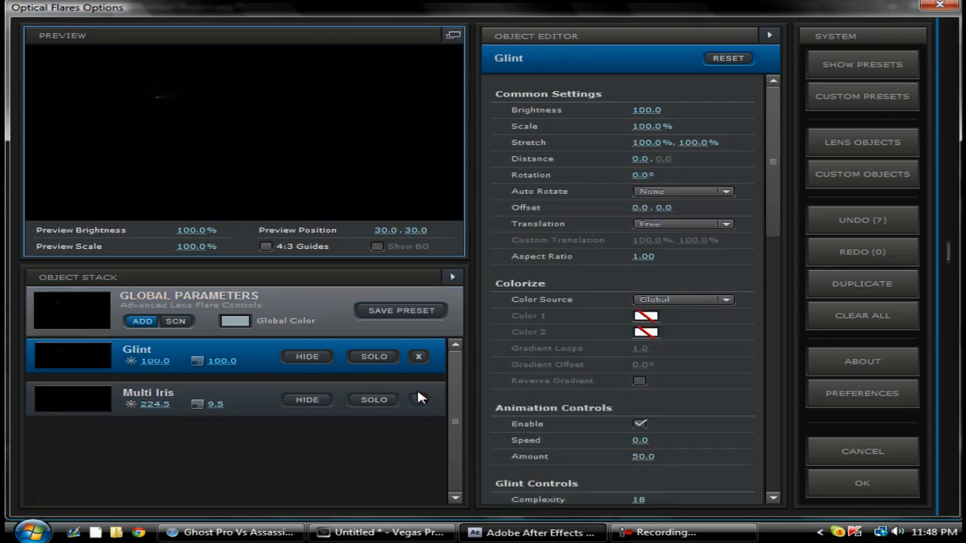
pyautogui.click(862, 220)
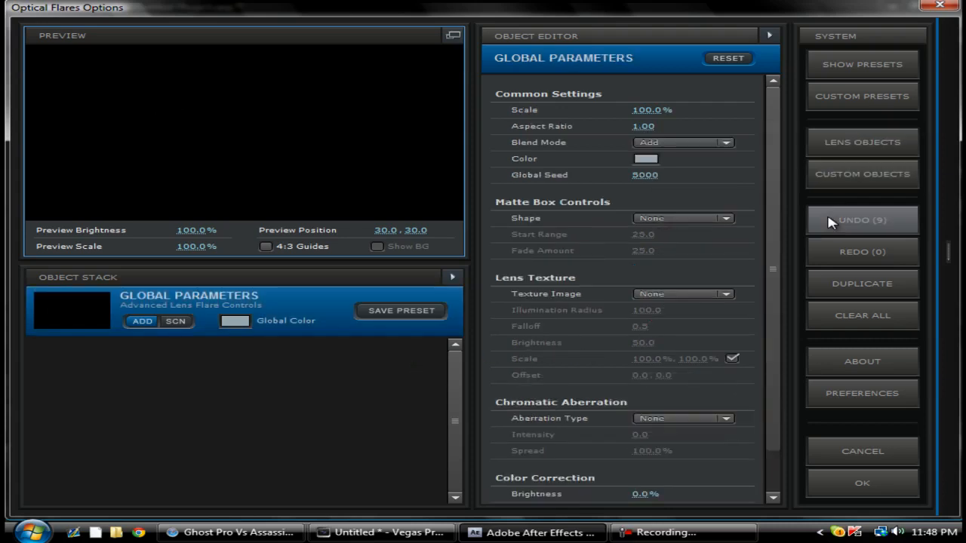
pyautogui.click(860, 142)
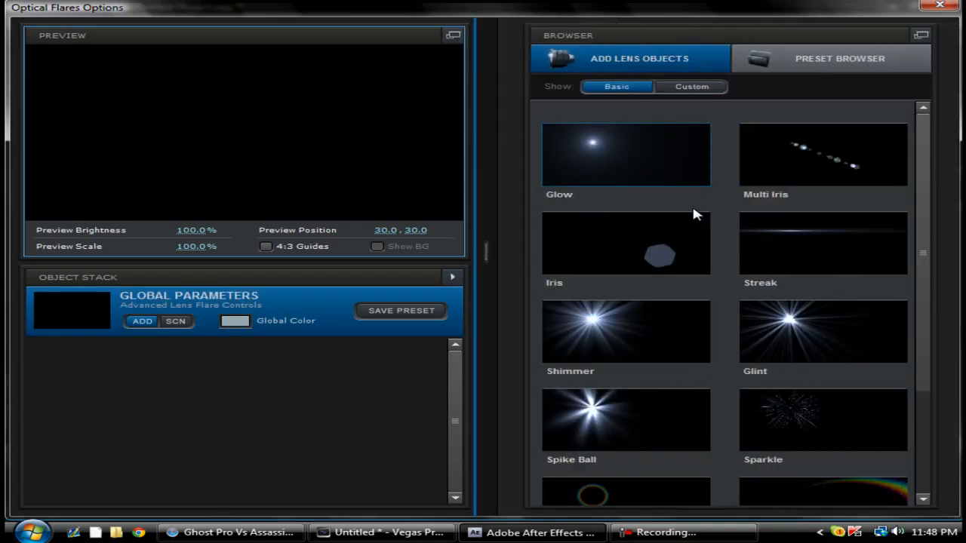
pyautogui.moveTo(791, 247)
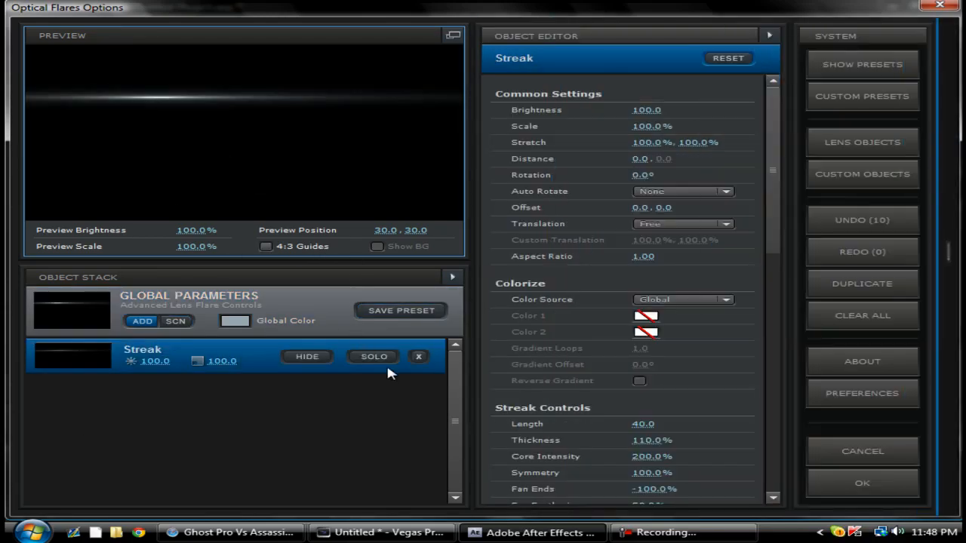
pyautogui.moveTo(852, 175)
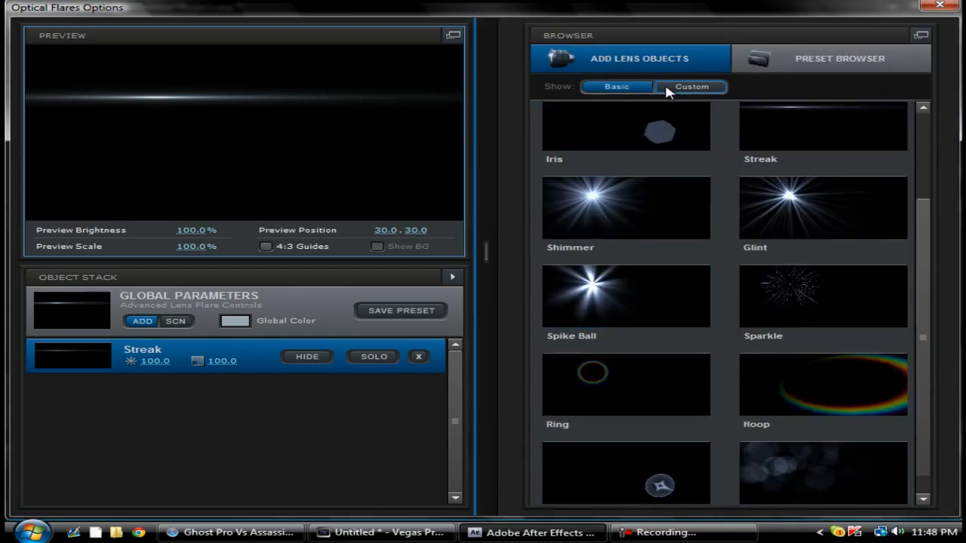
pyautogui.click(692, 86)
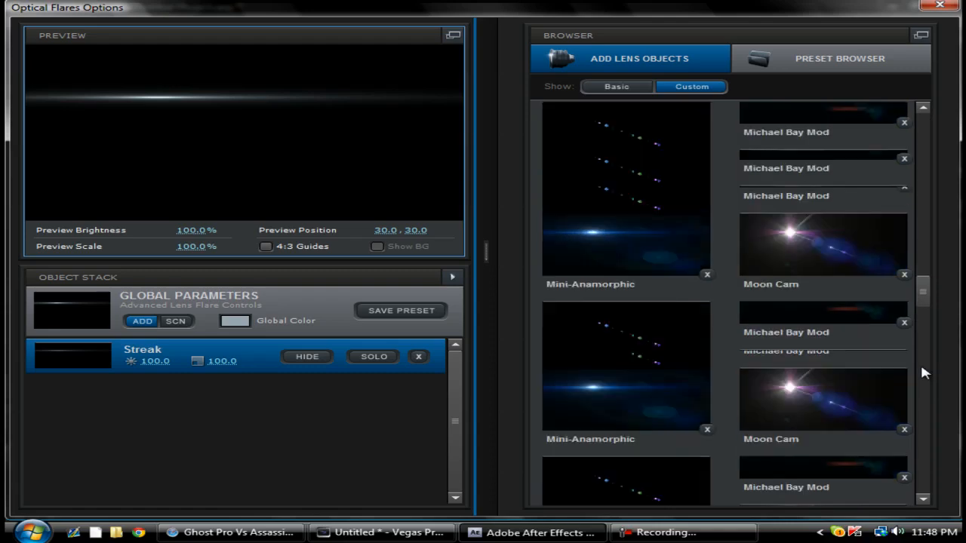
pyautogui.click(616, 86)
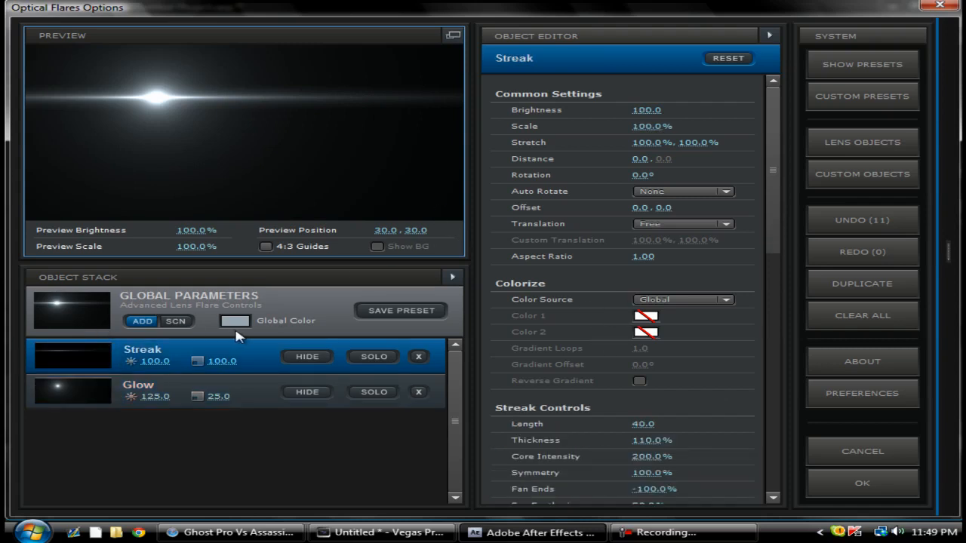
# - Set the flare's global colour to neutral grey and select the Streak element
pyautogui.click(236, 320)
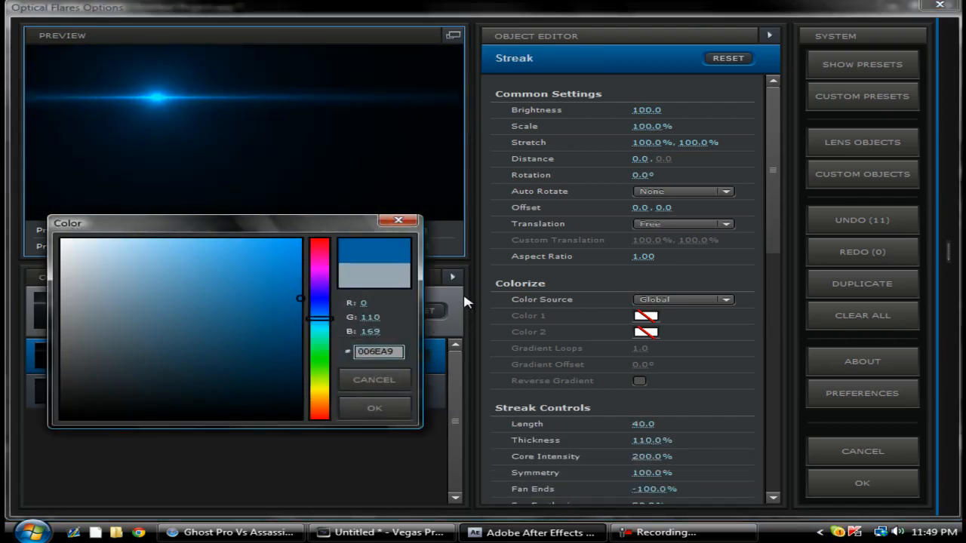
pyautogui.click(144, 264)
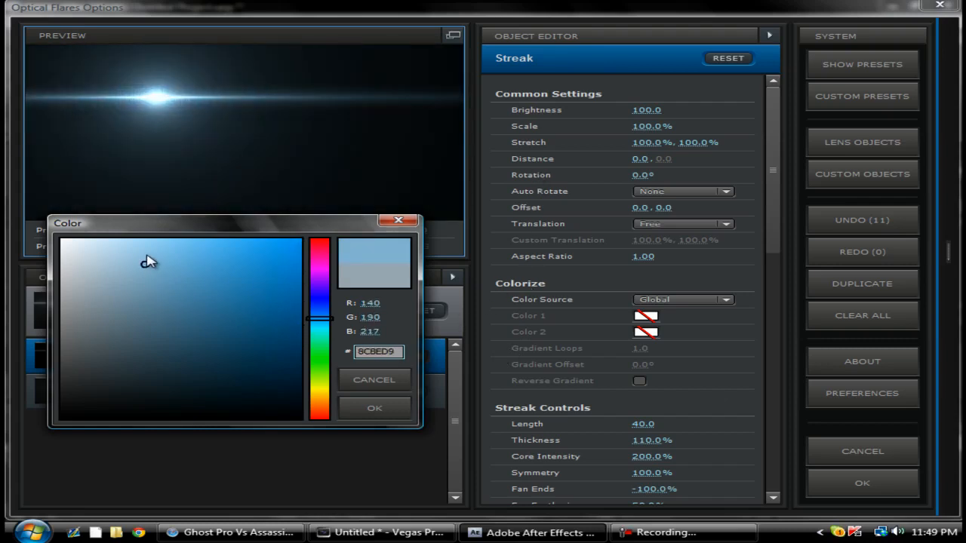
pyautogui.click(63, 308)
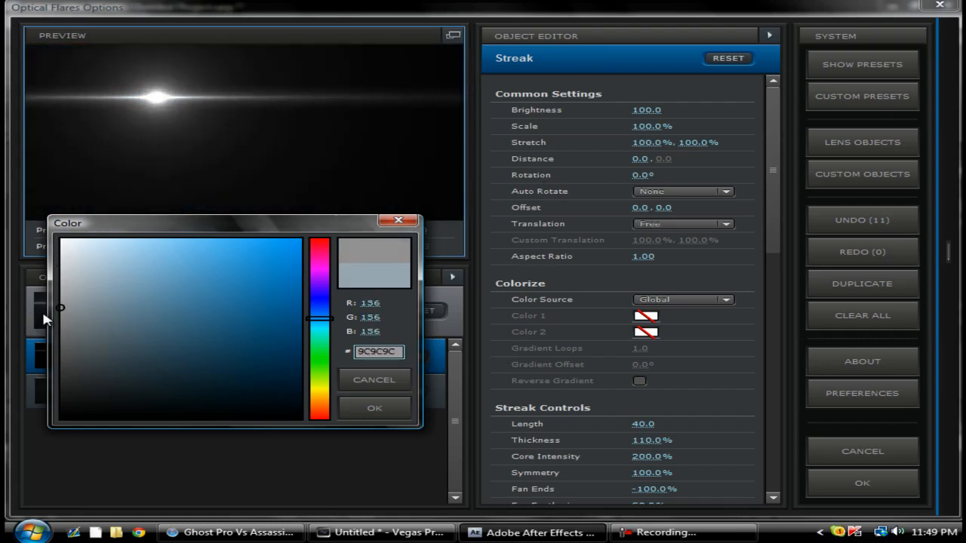
pyautogui.click(375, 407)
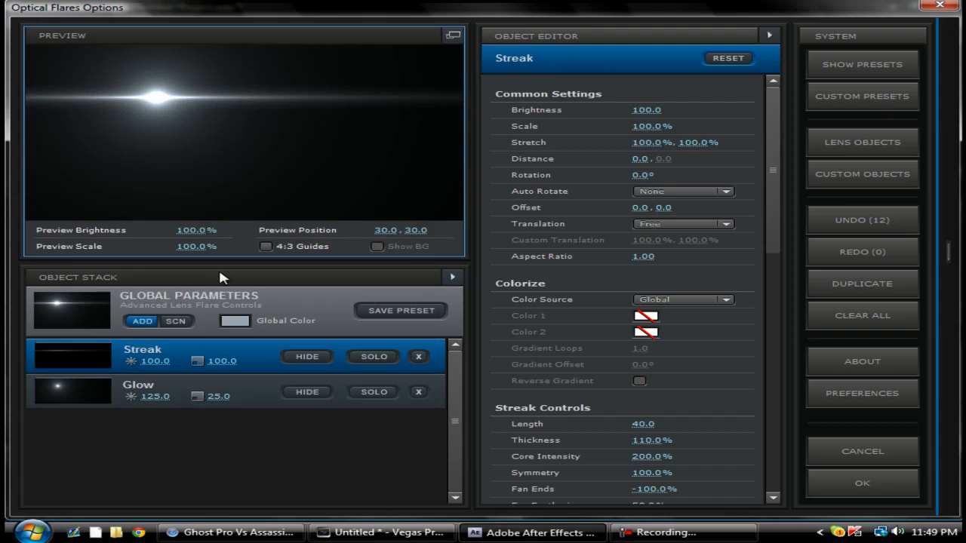
# - Accept the Streak-and-Glow flare, set Render Mode to Over Original and pick red as the flare colour
pyautogui.click(863, 483)
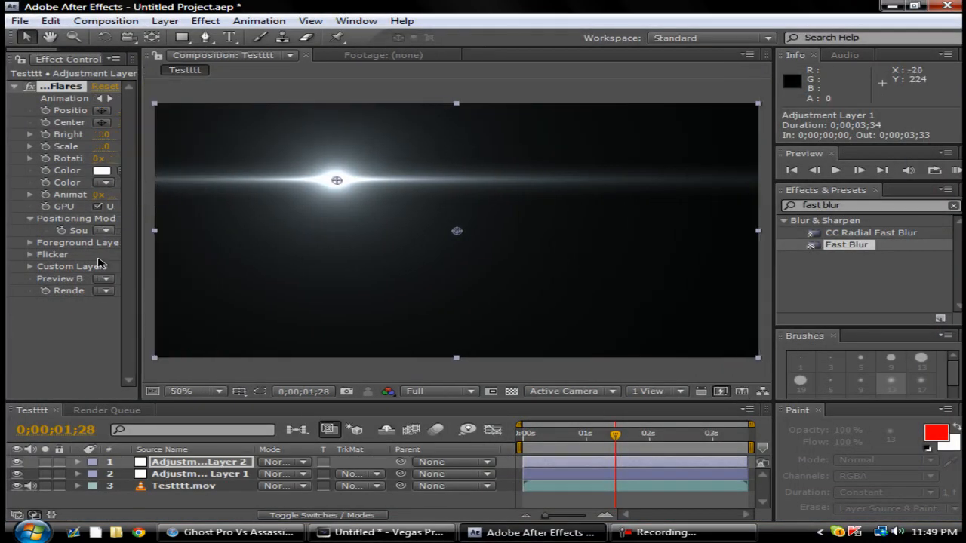
pyautogui.click(187, 462)
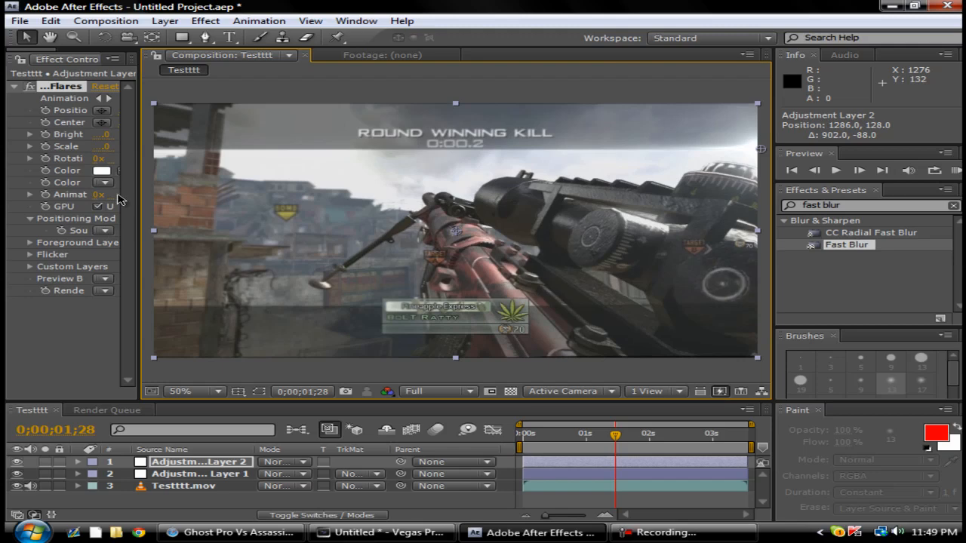
pyautogui.click(102, 169)
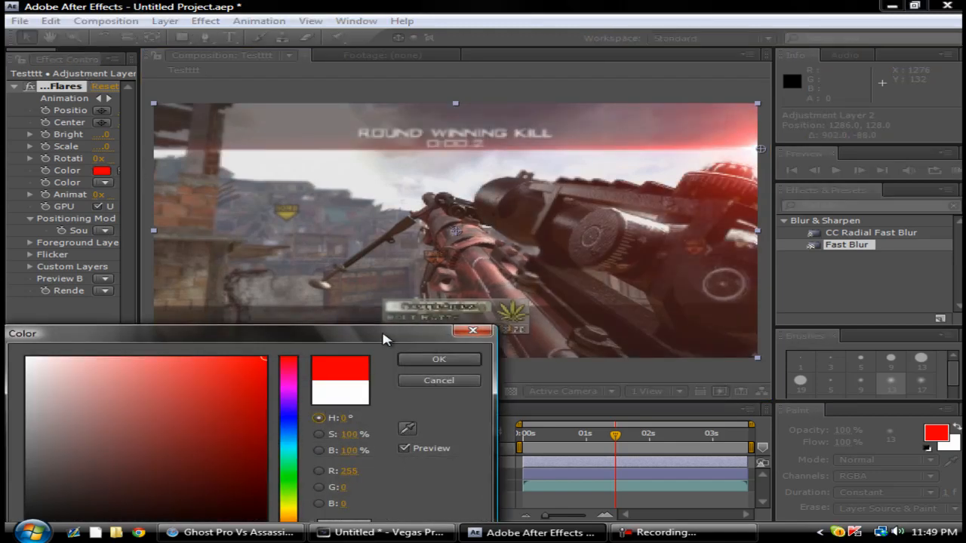
pyautogui.click(437, 359)
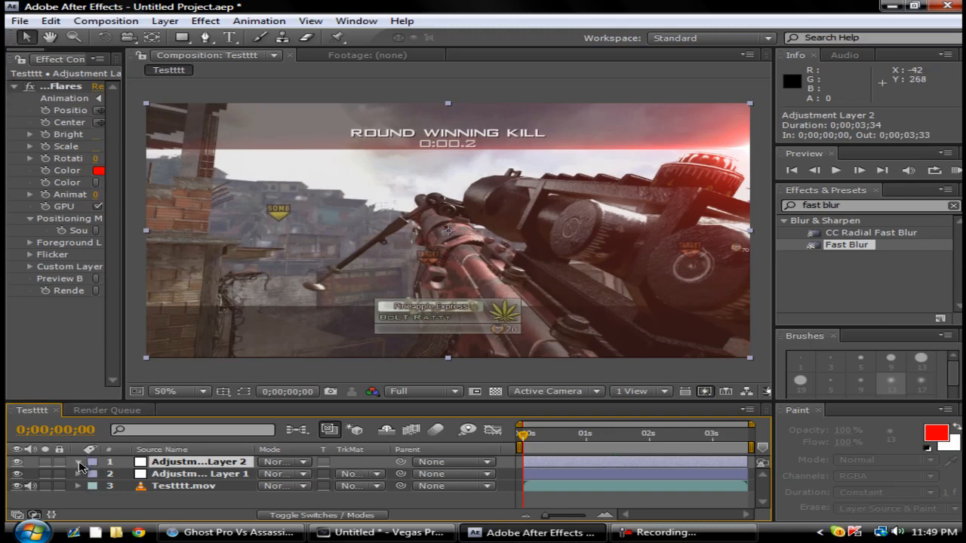
# - Keyframe Optical Flares Position XY from the first frame to a new position at the clip's end
pyautogui.click(85, 462)
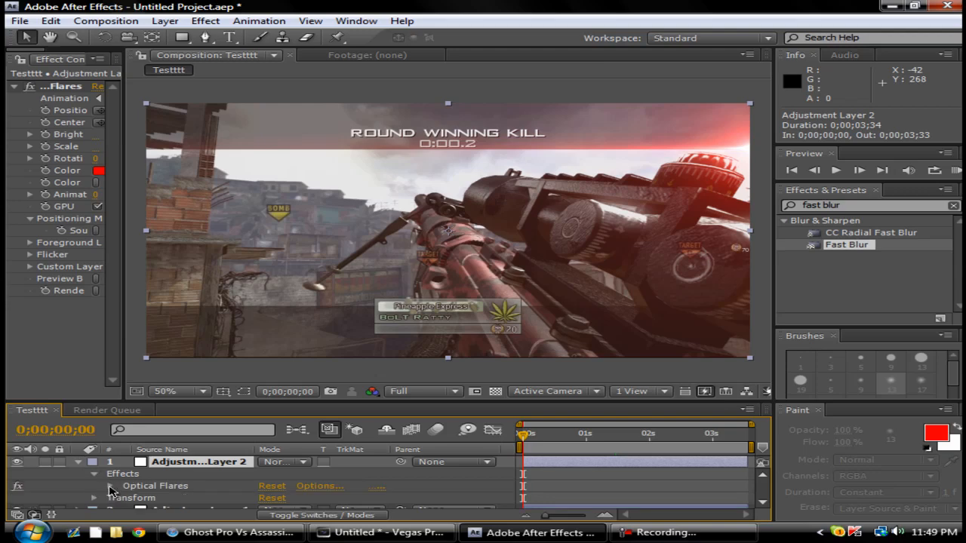
pyautogui.click(109, 486)
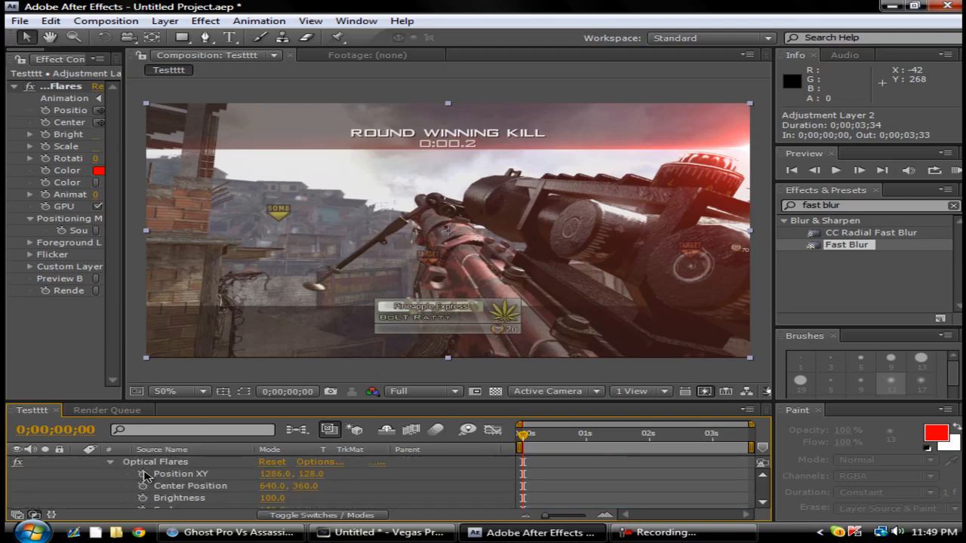
pyautogui.click(142, 473)
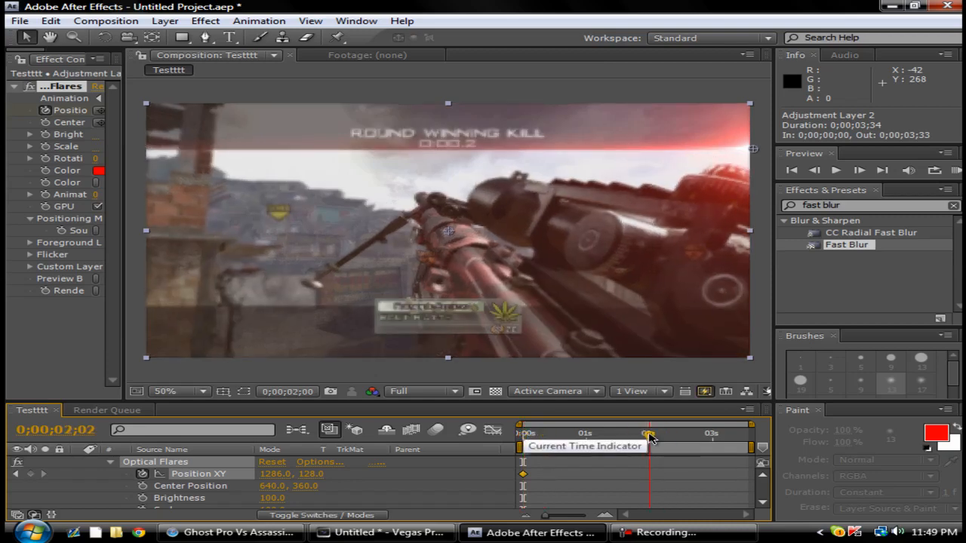
pyautogui.moveTo(649, 432); pyautogui.dragTo(743, 431)
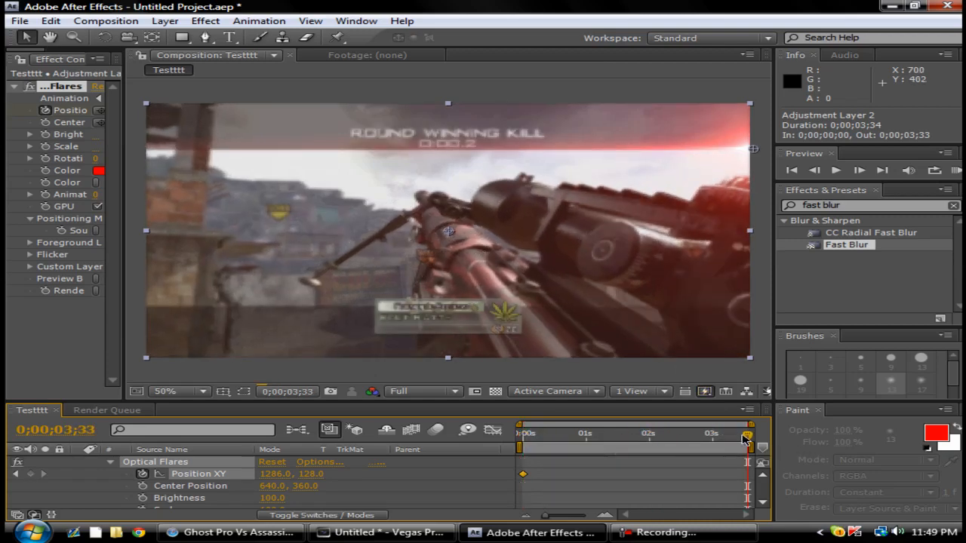
pyautogui.click(646, 433)
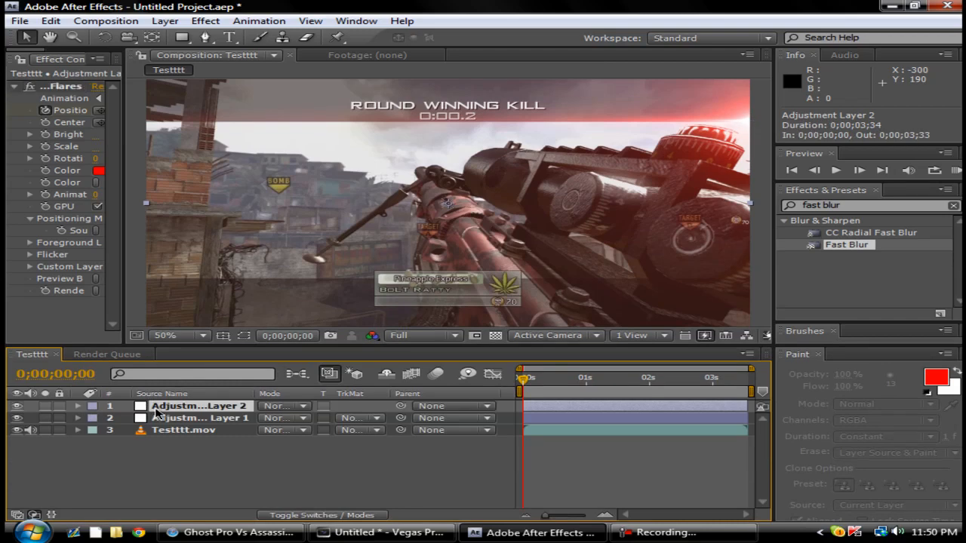
# - Duplicate Adjustment Layer 2 and drag the copy's flare handle to the frame's left edge
pyautogui.press('ctrl+c')
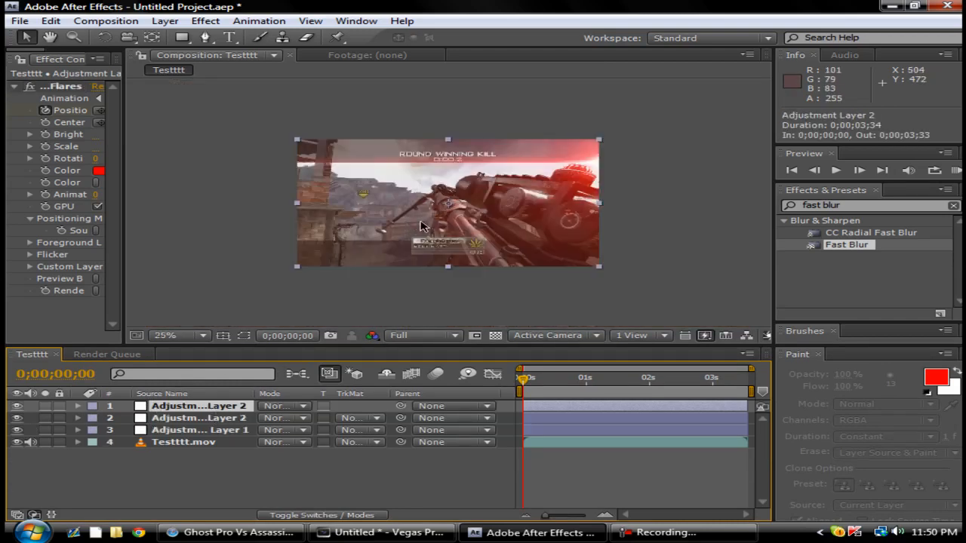
pyautogui.moveTo(223, 287)
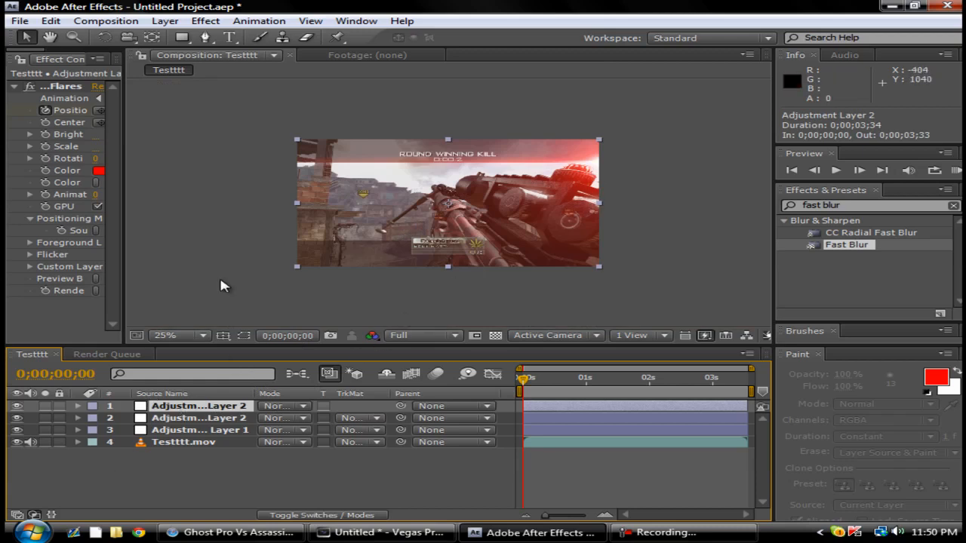
pyautogui.doubleClick(200, 404)
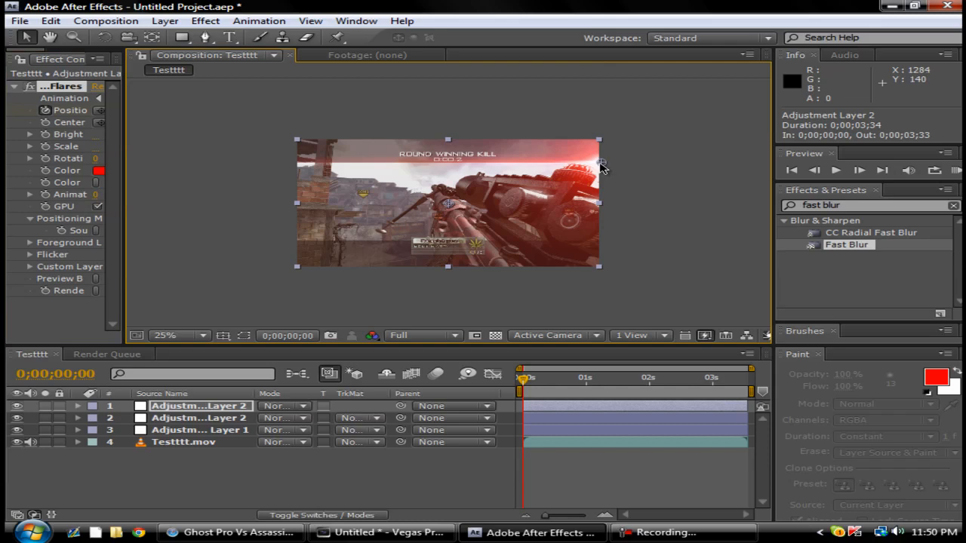
pyautogui.moveTo(604, 169)
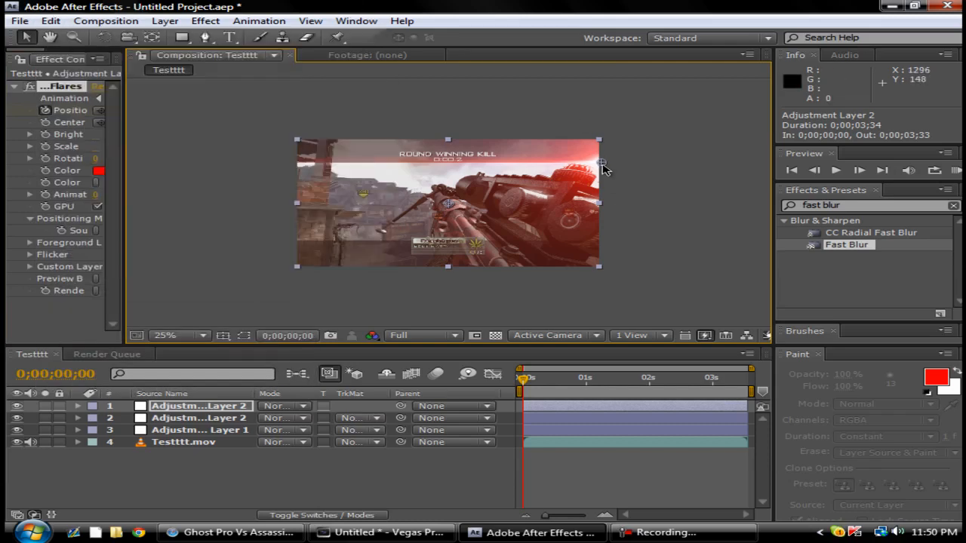
pyautogui.moveTo(601, 163); pyautogui.dragTo(275, 163)
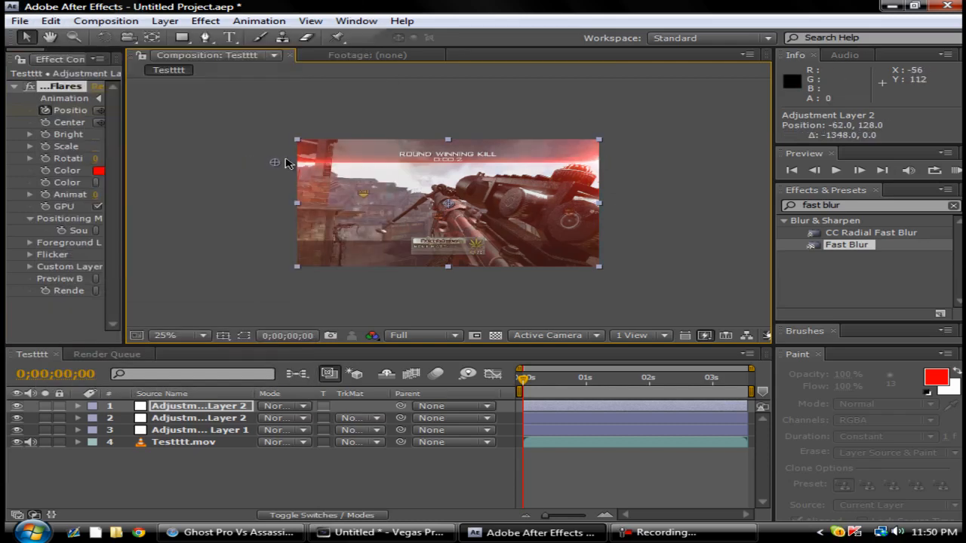
pyautogui.moveTo(275, 162); pyautogui.dragTo(300, 163)
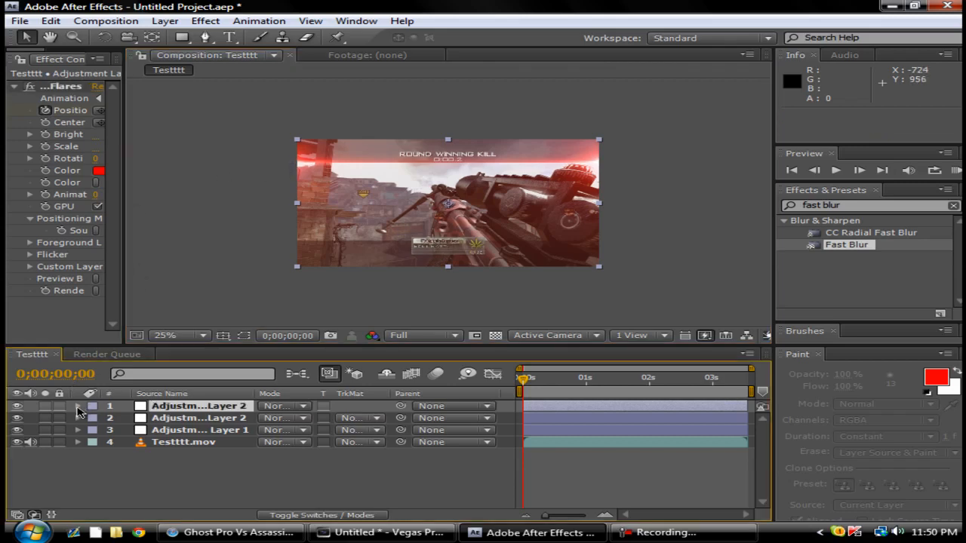
# - Keyframe the copied flare's Position XY from -42,572 at the start toward 1734,572 at 2:00
pyautogui.click(78, 410)
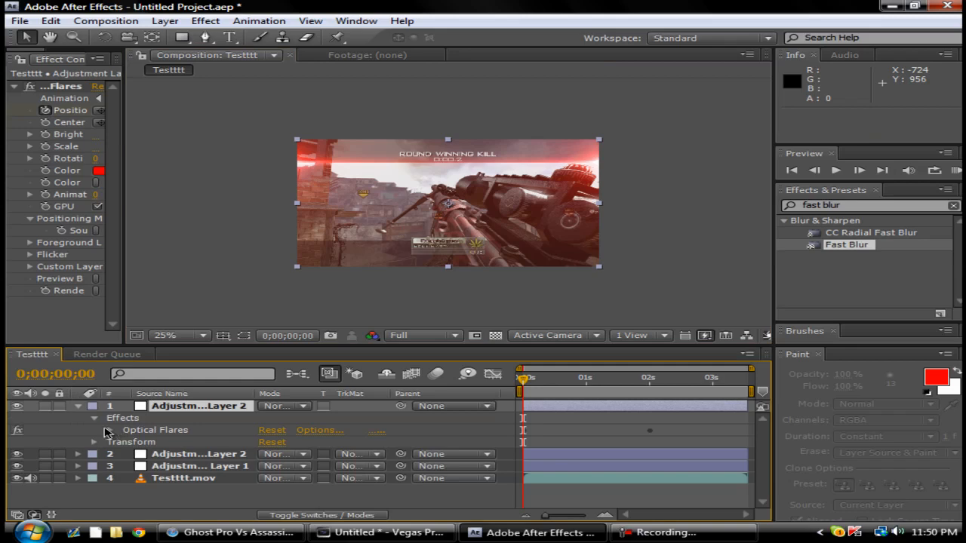
pyautogui.click(102, 429)
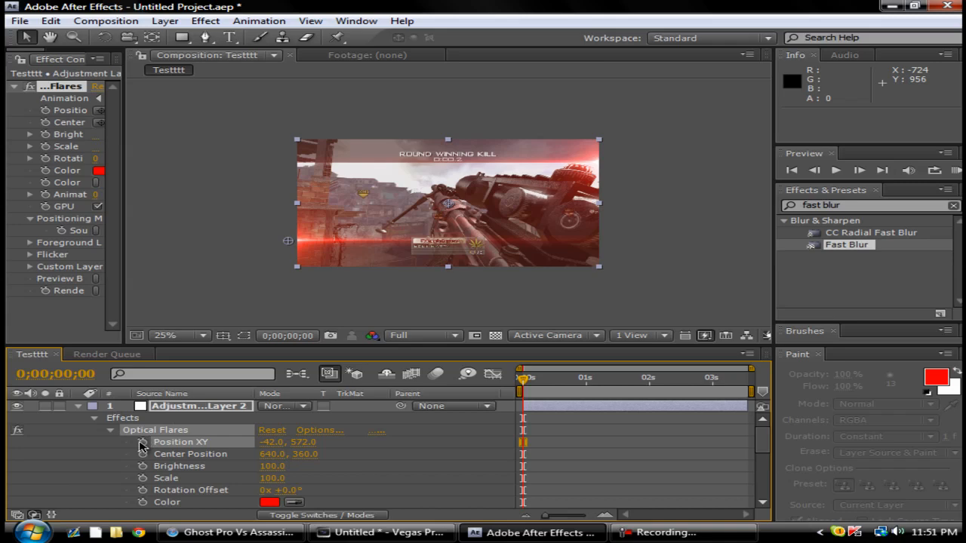
pyautogui.moveTo(140, 442)
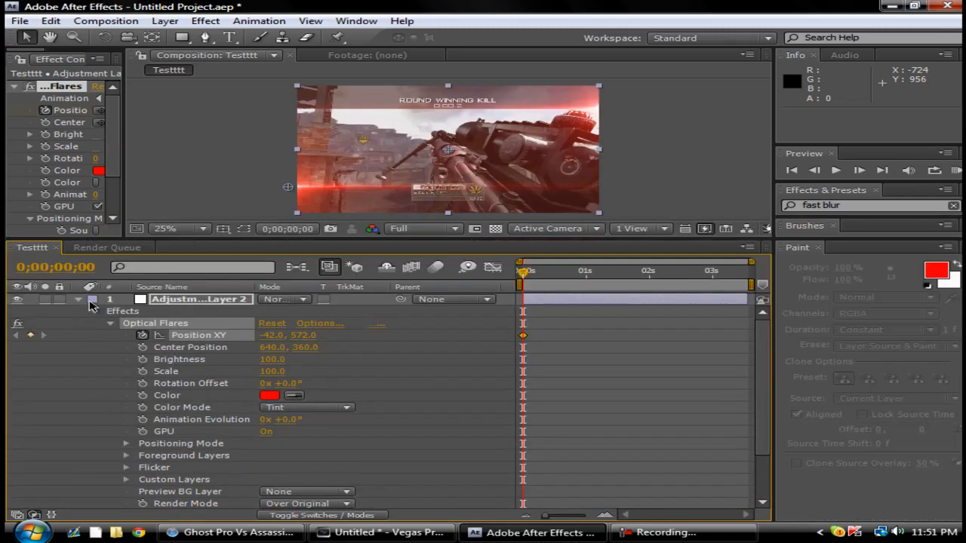
pyautogui.click(79, 299)
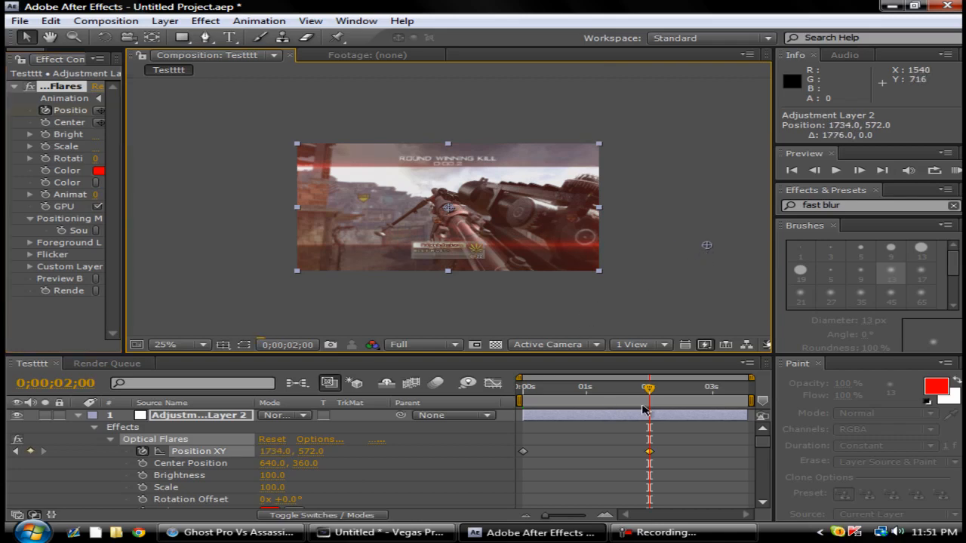
pyautogui.click(522, 400)
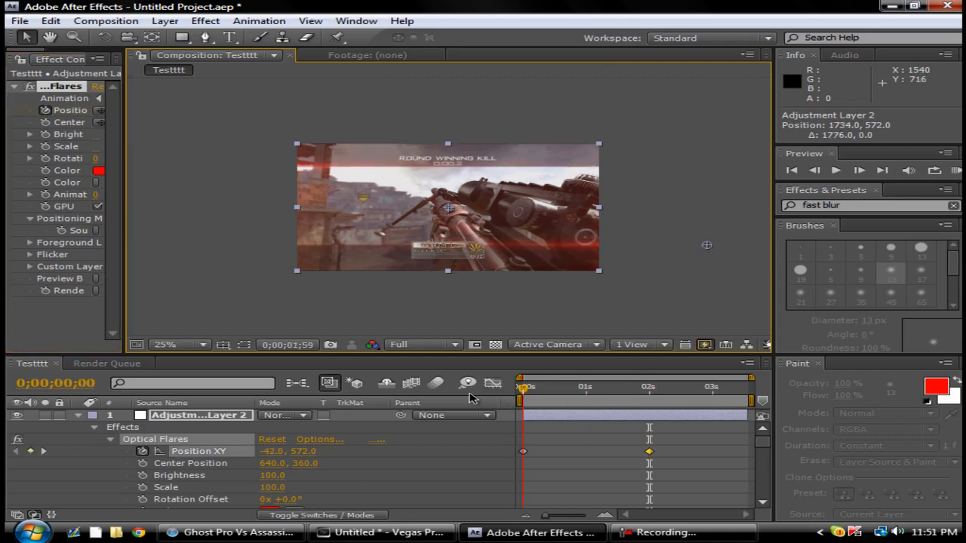
pyautogui.click(567, 386)
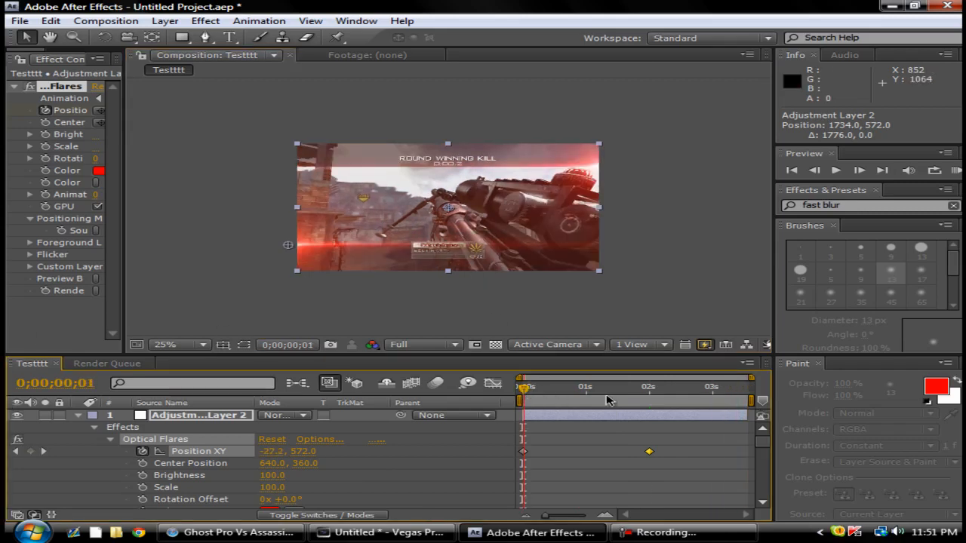
pyautogui.click(526, 386)
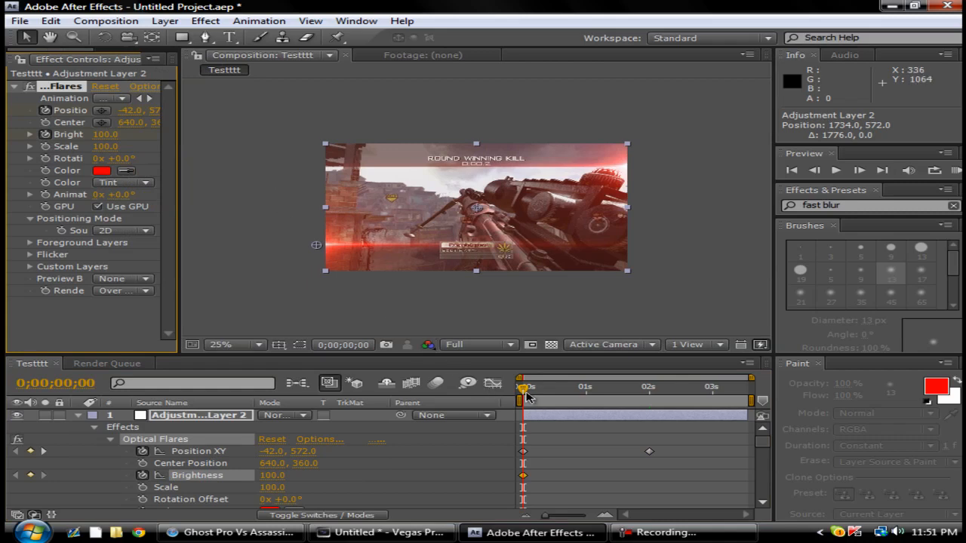
pyautogui.moveTo(525, 386); pyautogui.dragTo(531, 386)
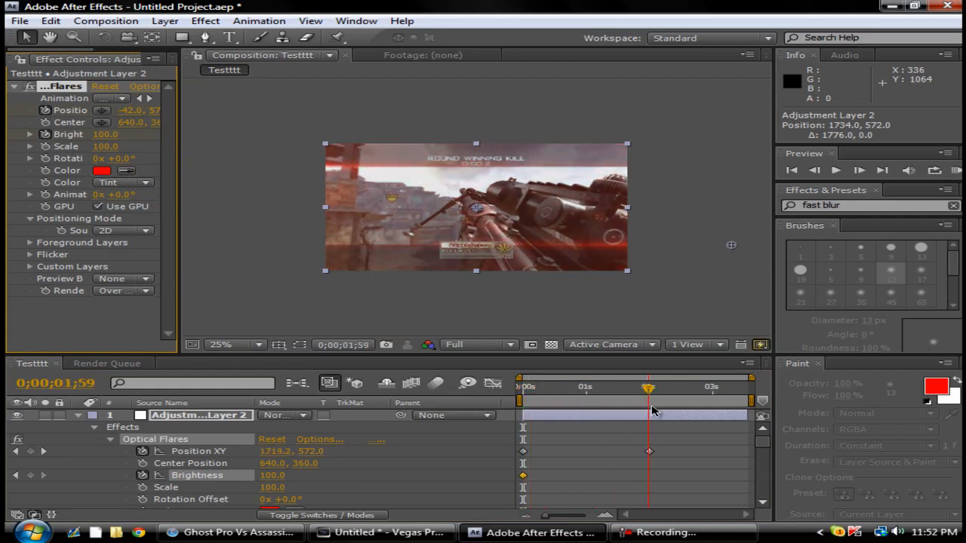
pyautogui.moveTo(649, 387); pyautogui.dragTo(635, 387)
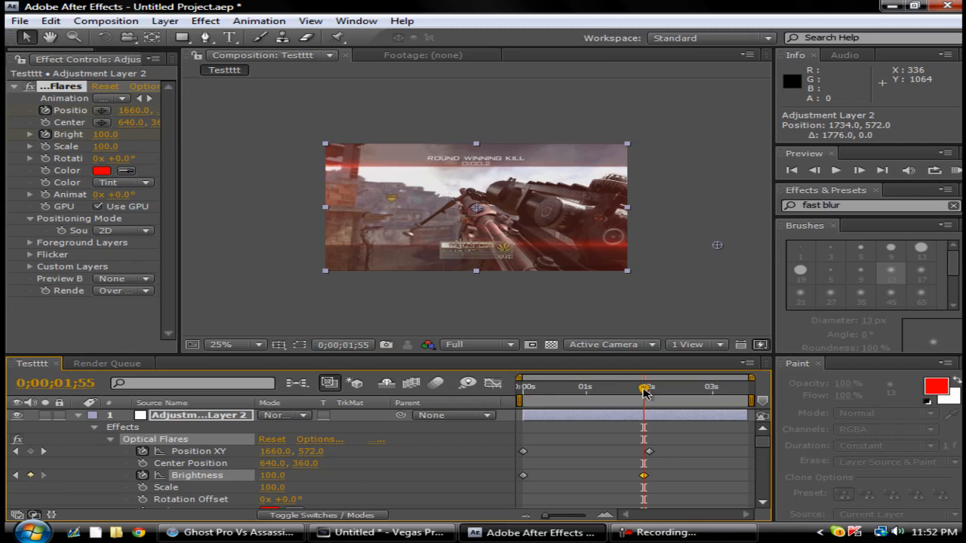
pyautogui.moveTo(643, 386); pyautogui.dragTo(648, 387)
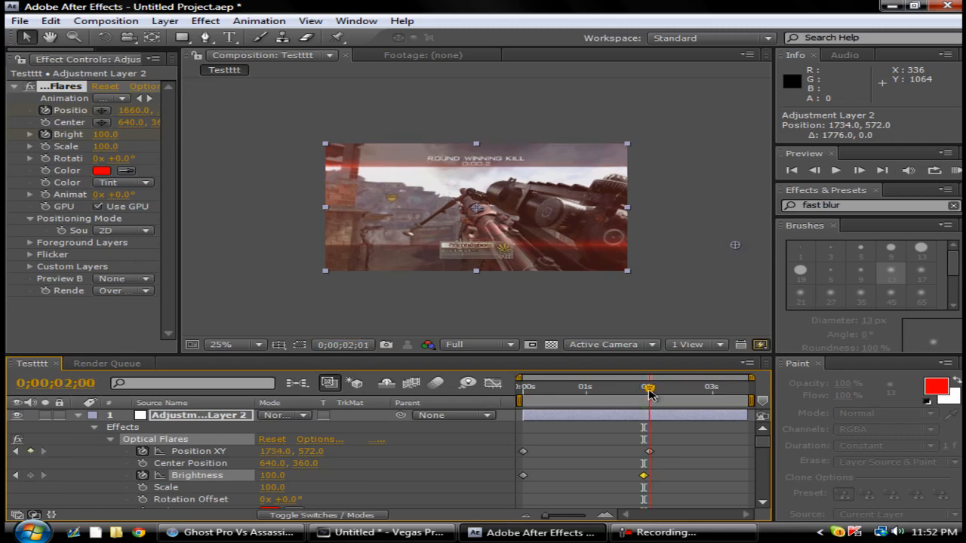
pyautogui.doubleClick(265, 474)
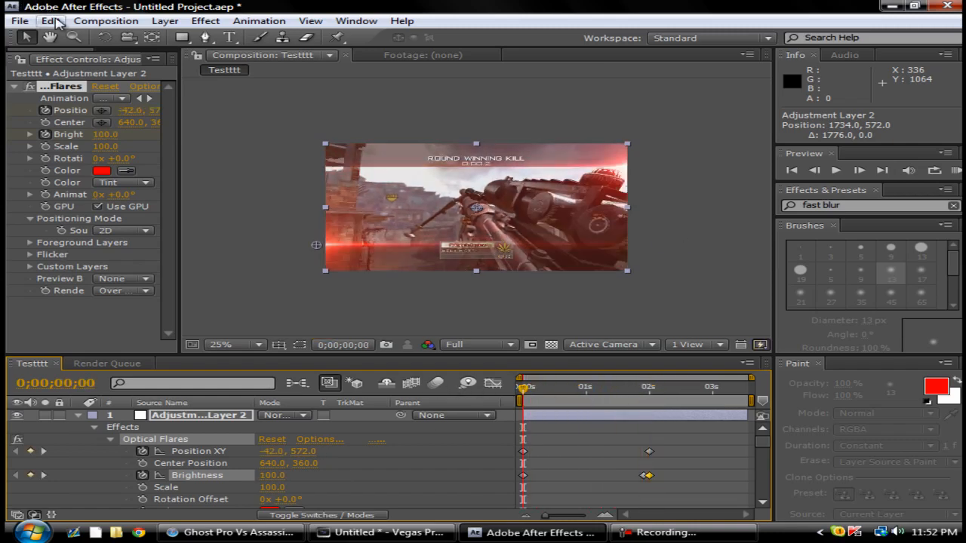
pyautogui.click(57, 21)
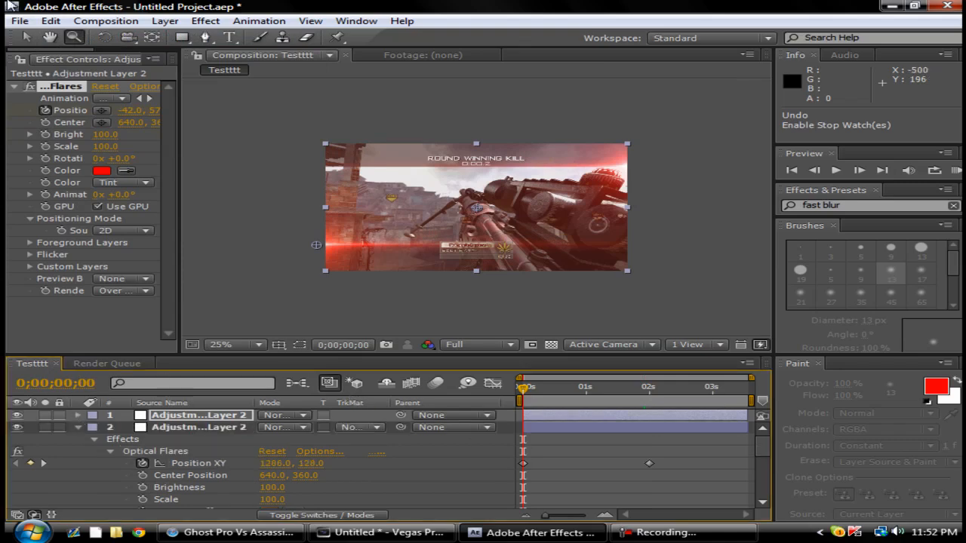
pyautogui.click(105, 362)
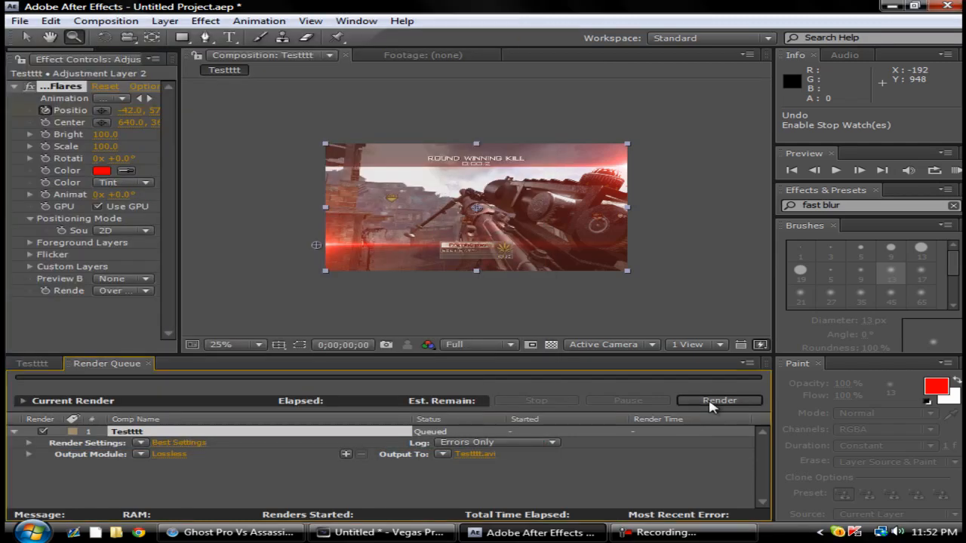
# - Start rendering the queued Testtttt composition to Testttt.avi
pyautogui.click(718, 399)
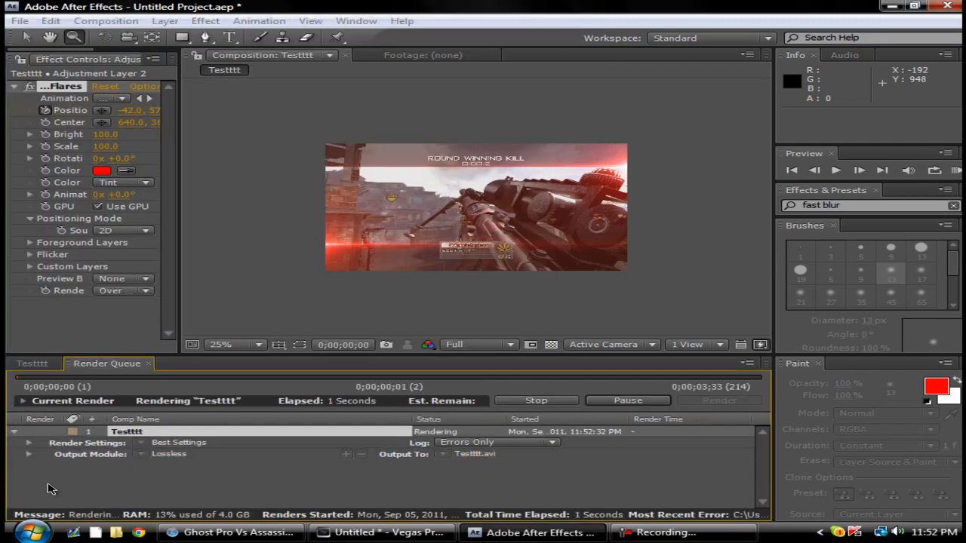